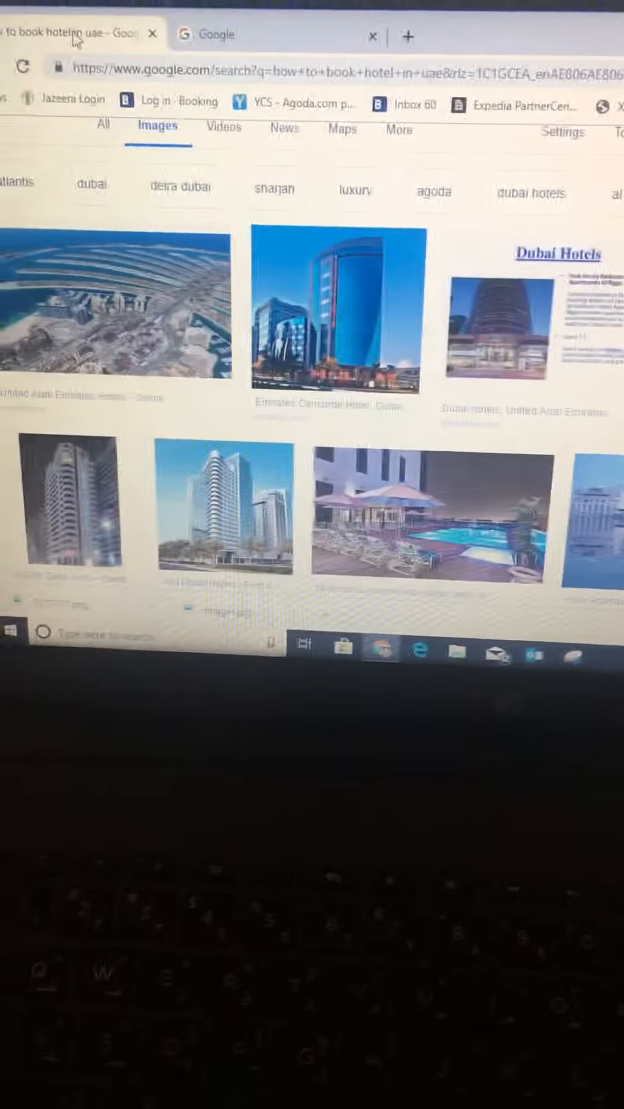
Scroll up in the Google image results before the new Google tab appears
scroll("up", 3)
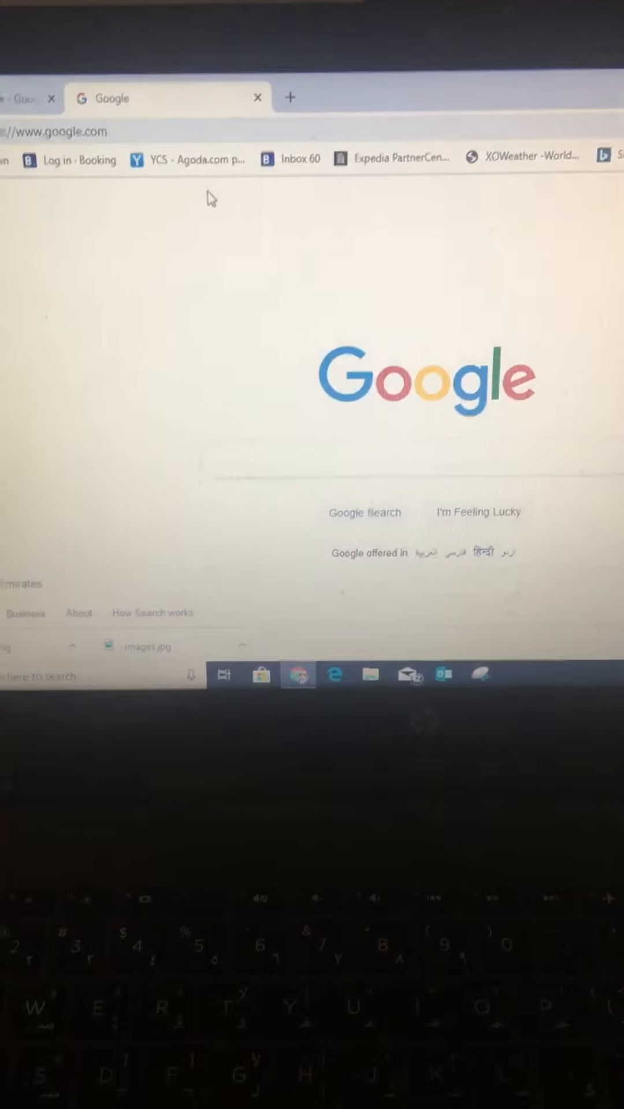
mouse_move(243, 141)
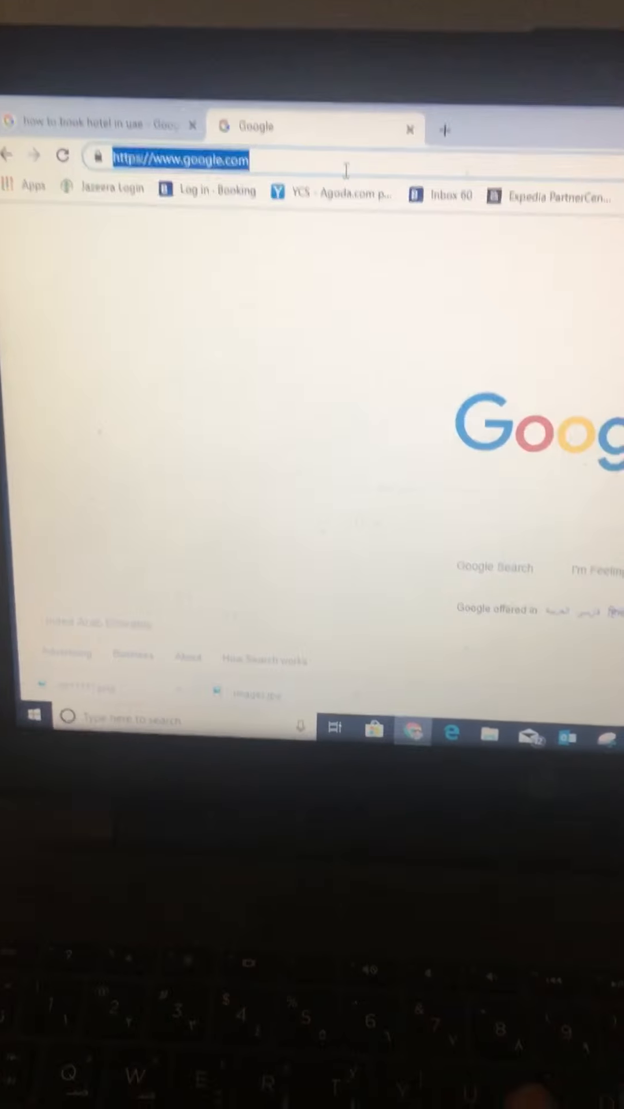
Go to booking.com, choose Abu Dhabi as destination and set check-in to Sunday 16 June
type("booking.com")
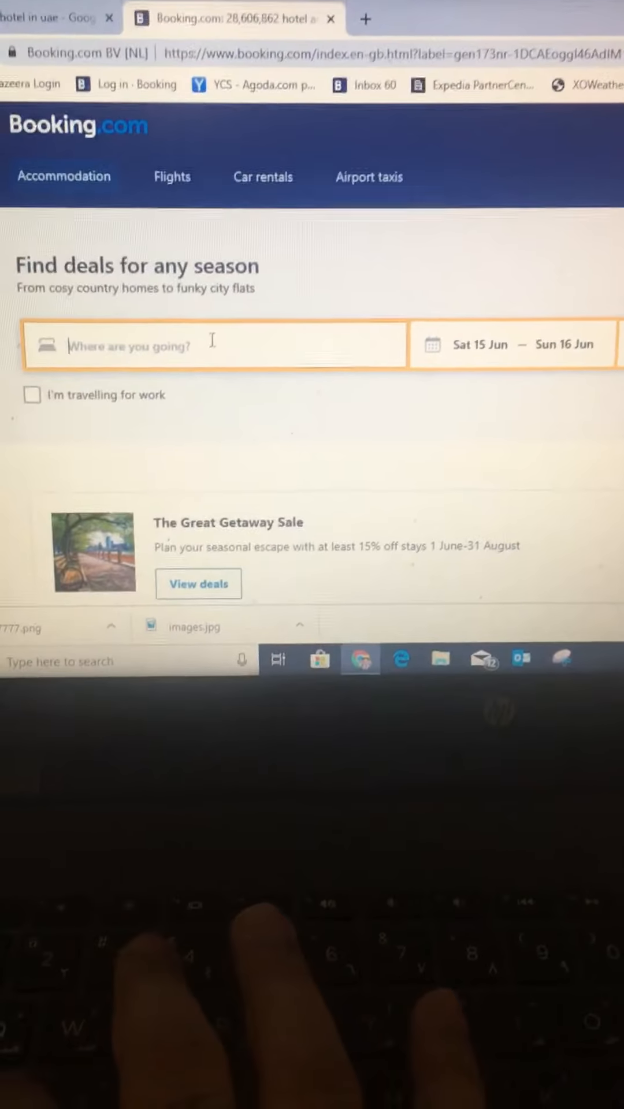
type("a")
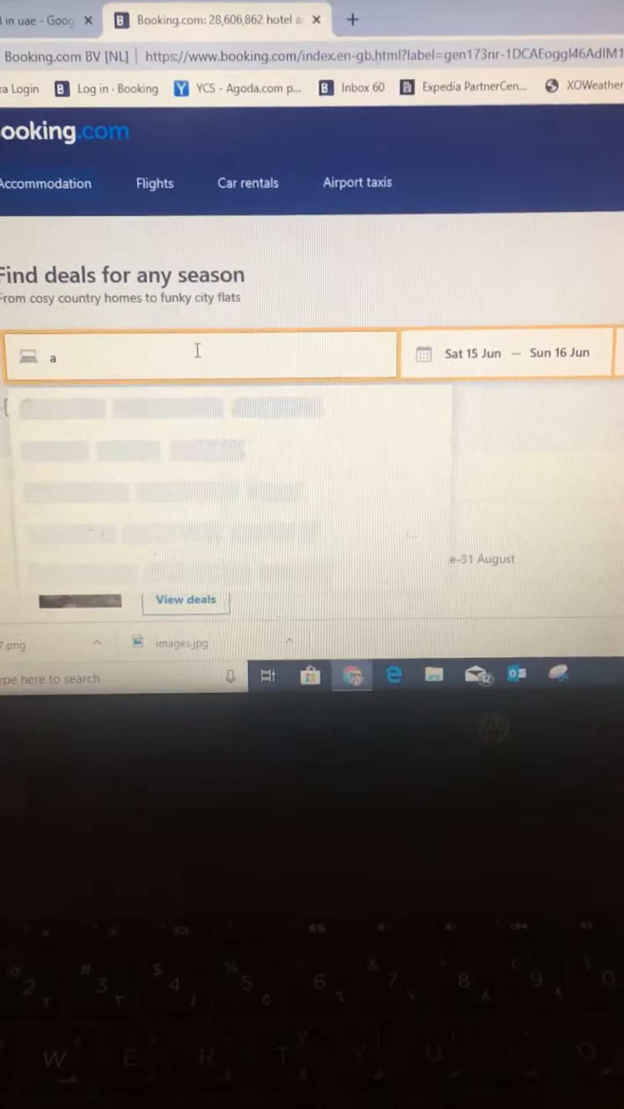
type("bu")
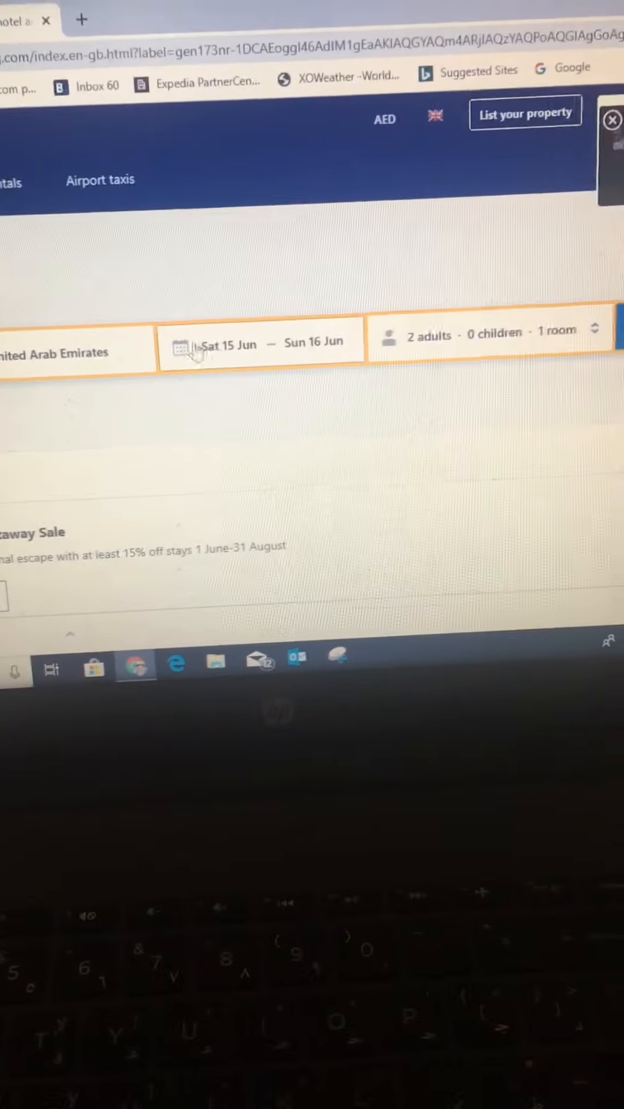
left_click(206, 344)
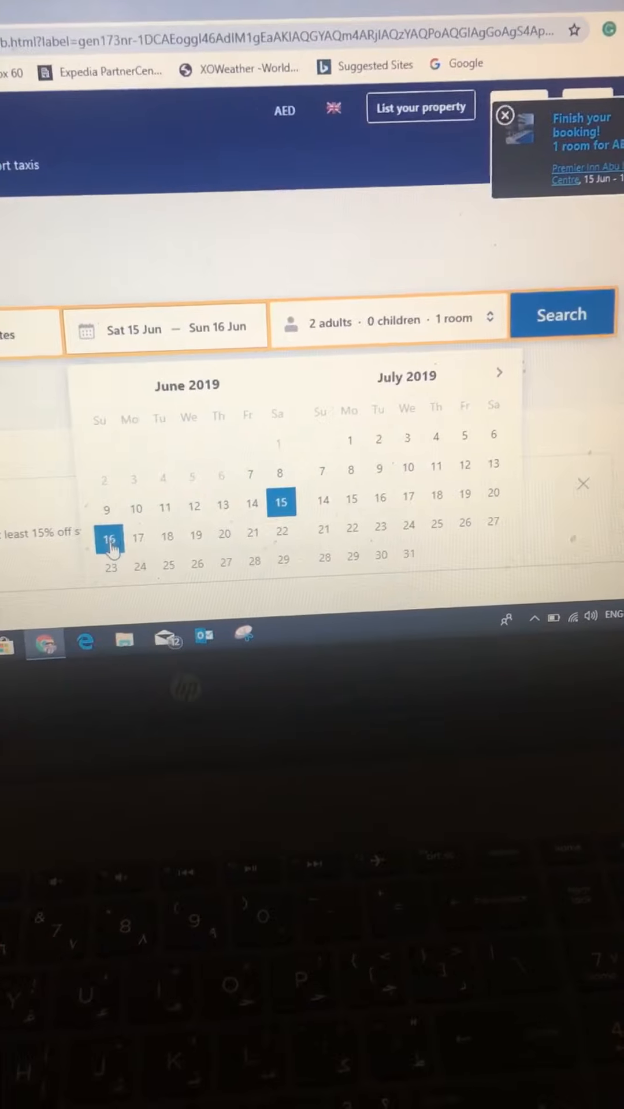
left_click(109, 508)
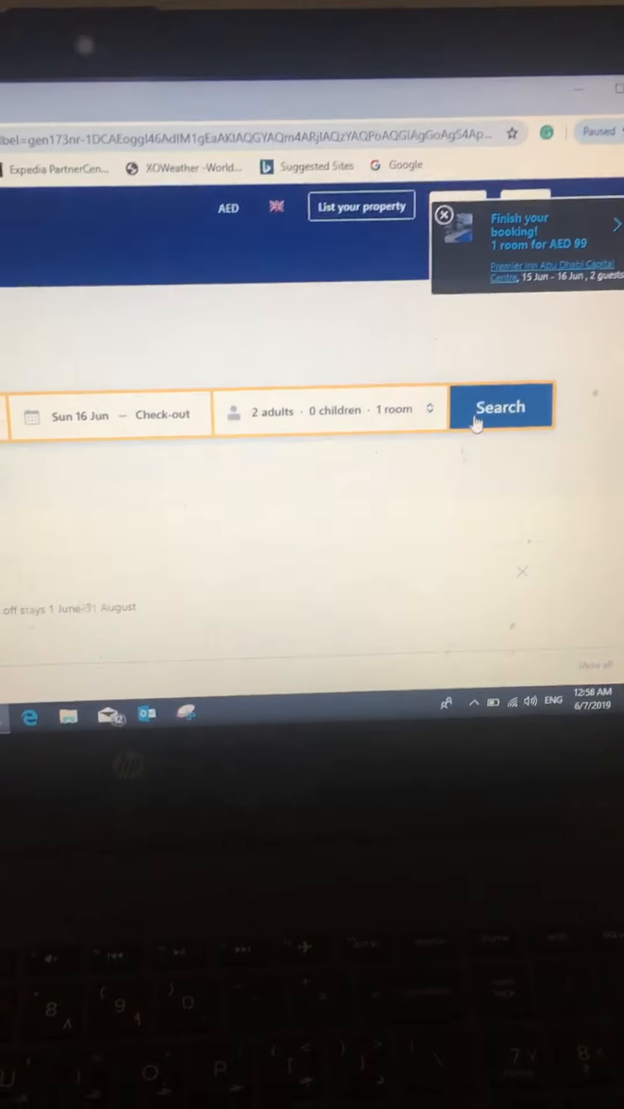
Run the Abu Dhabi search and sort the 133 properties by price, lowest first
left_click(501, 406)
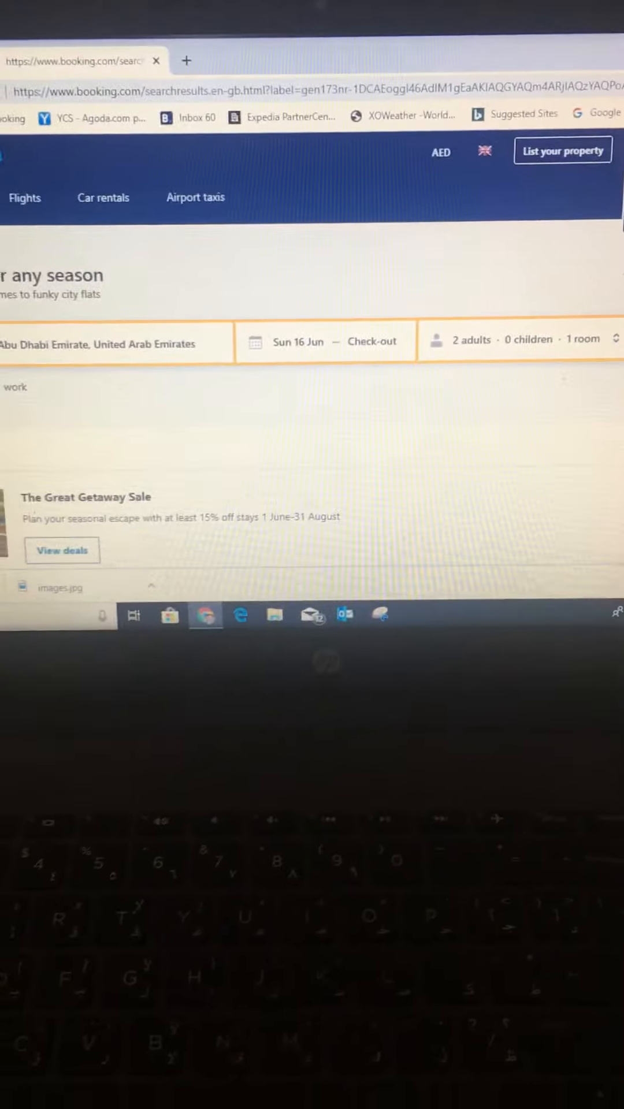
left_click(51, 540)
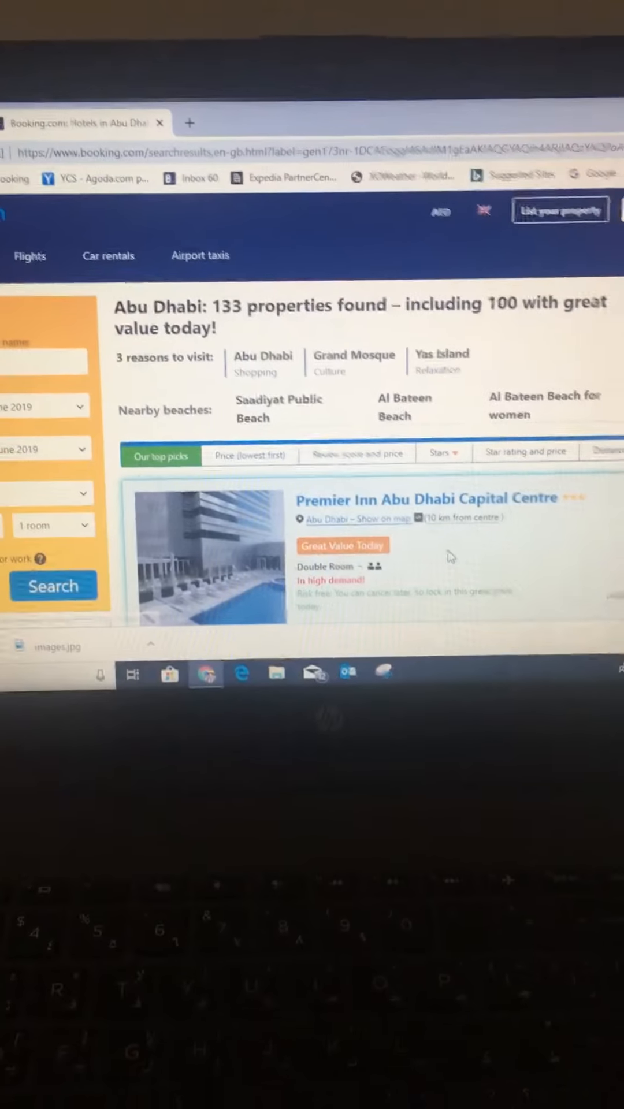
scroll("down", 3)
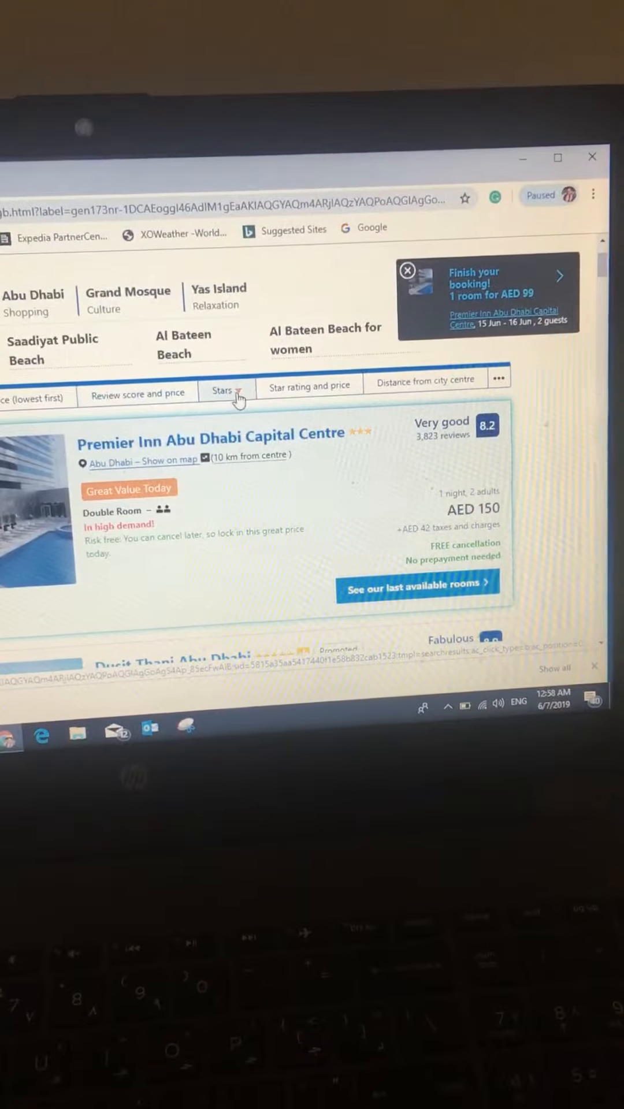
left_click(222, 383)
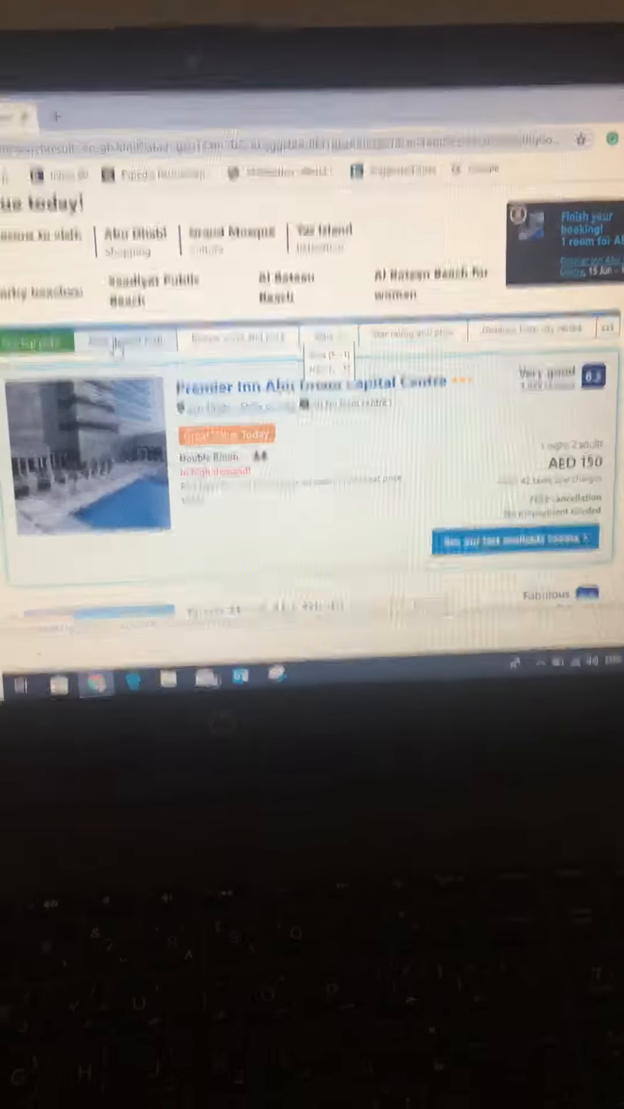
left_click(138, 326)
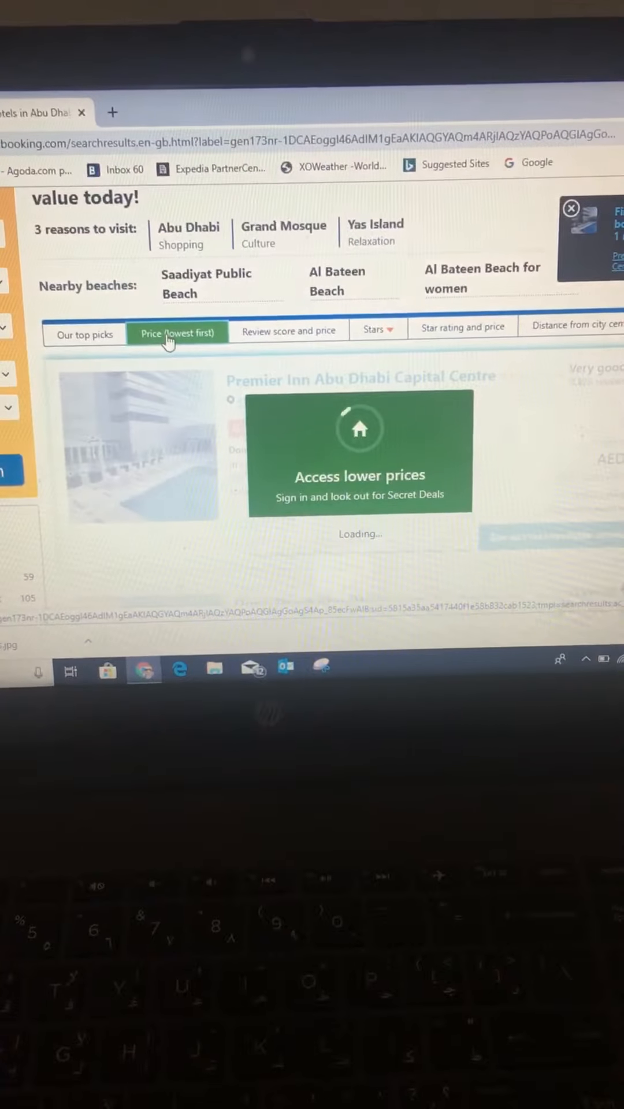
left_click(176, 333)
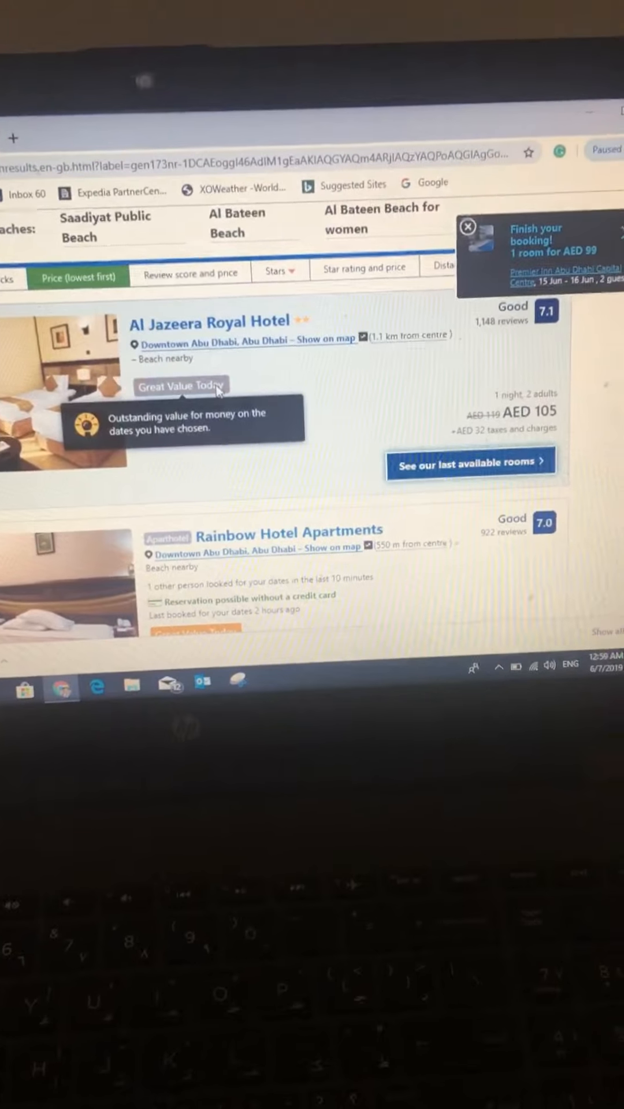
mouse_move(332, 382)
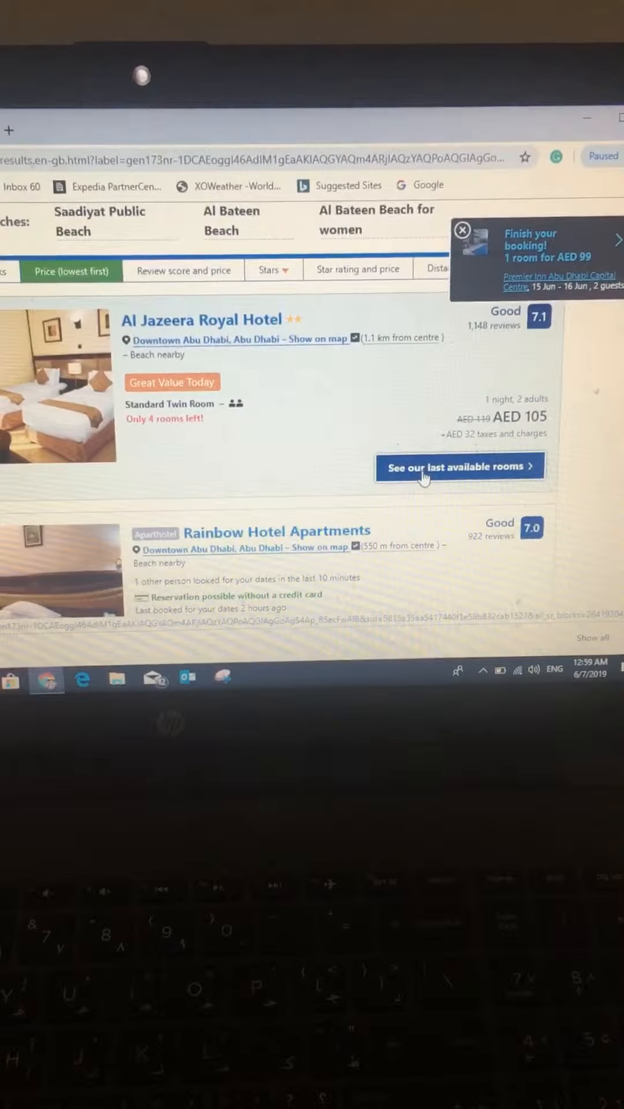
Open Al Jazeera Royal Hotel's page and flip through several of its gallery photos
left_click(458, 467)
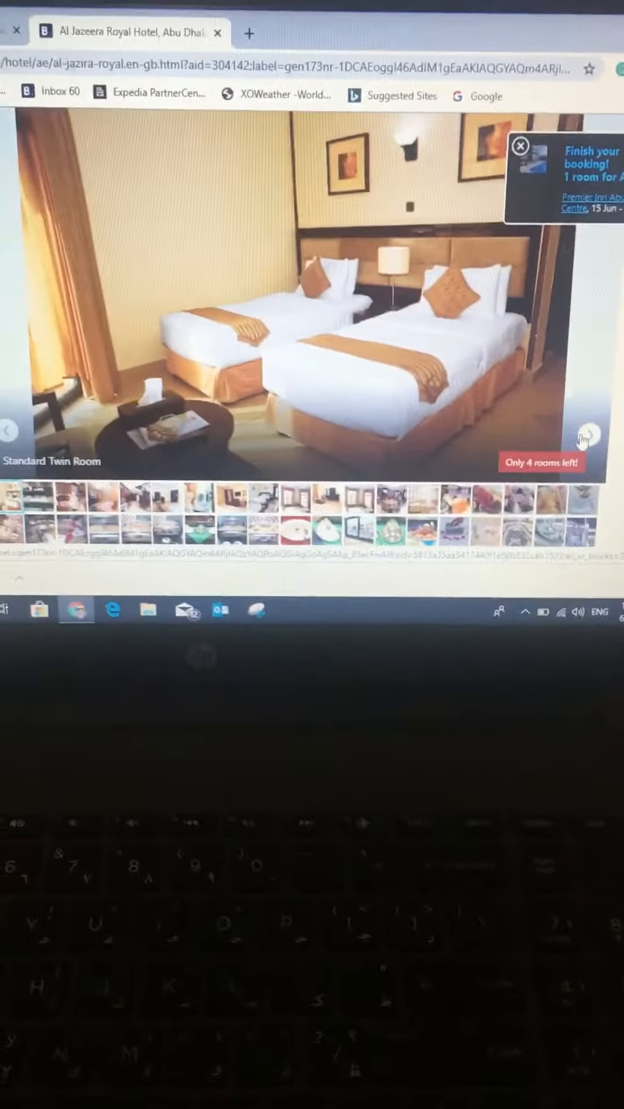
left_click(584, 443)
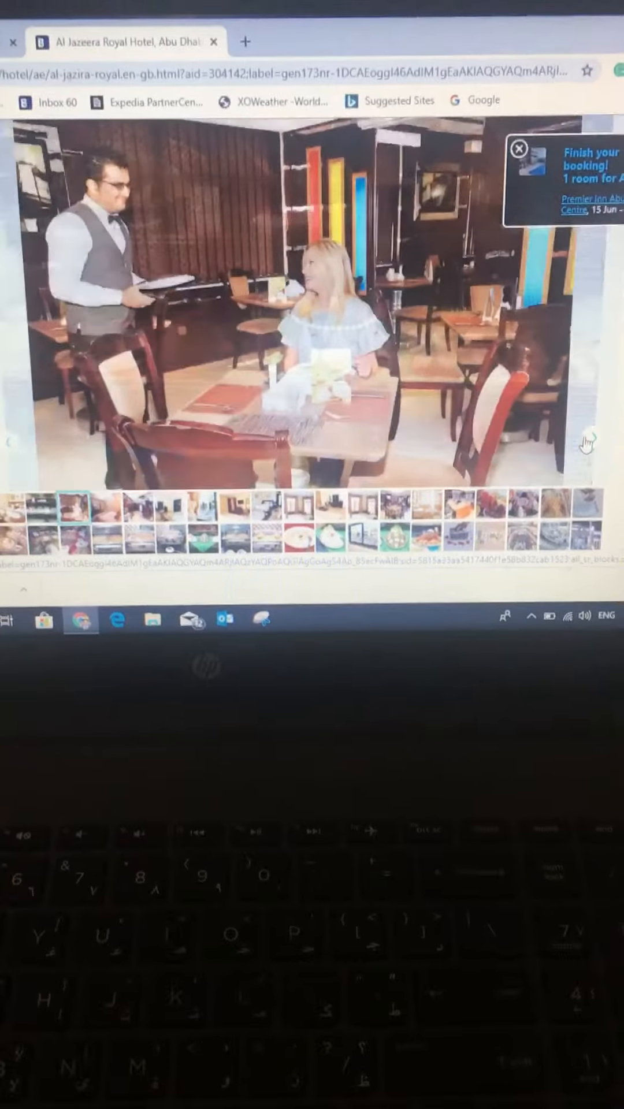
left_click(585, 435)
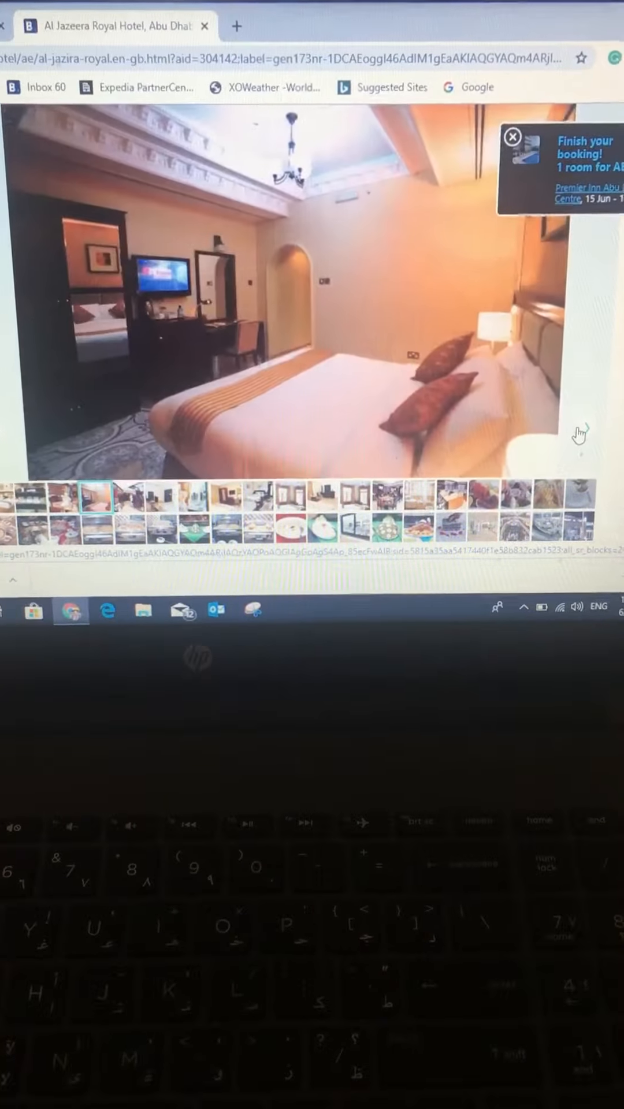
left_click(579, 433)
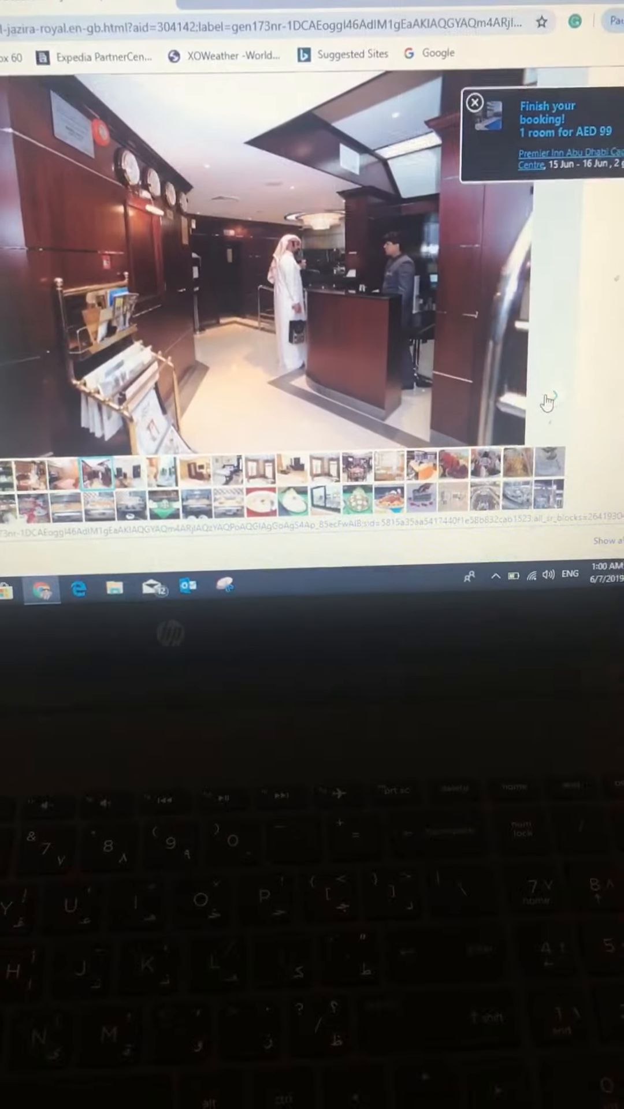
left_click(124, 484)
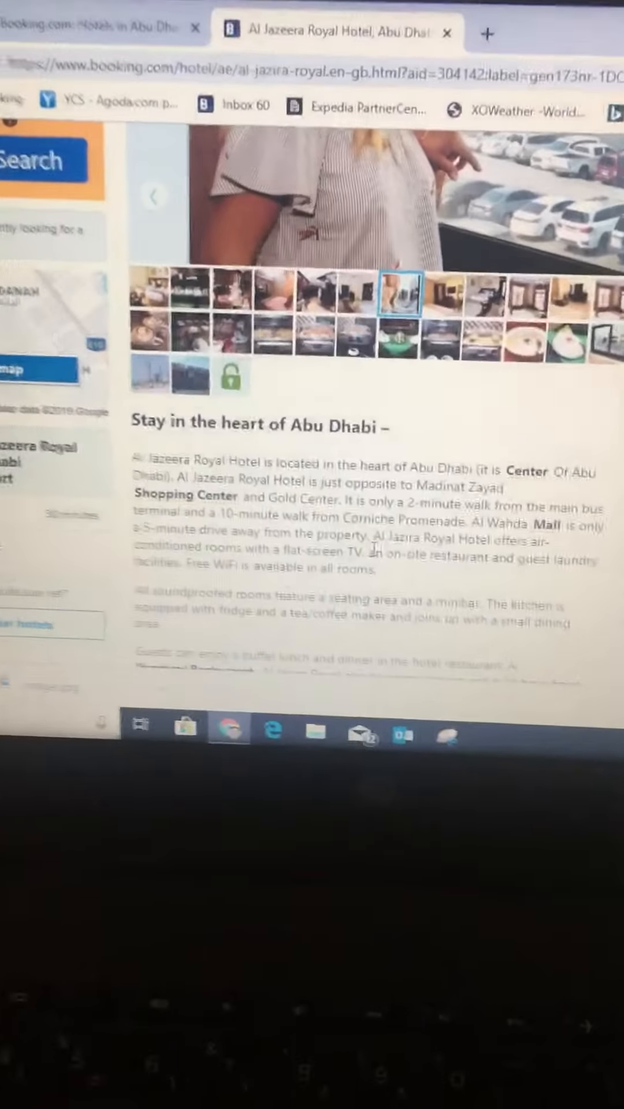
Scroll down past the description and facilities to the 16–17 June availability table
scroll("down", 3)
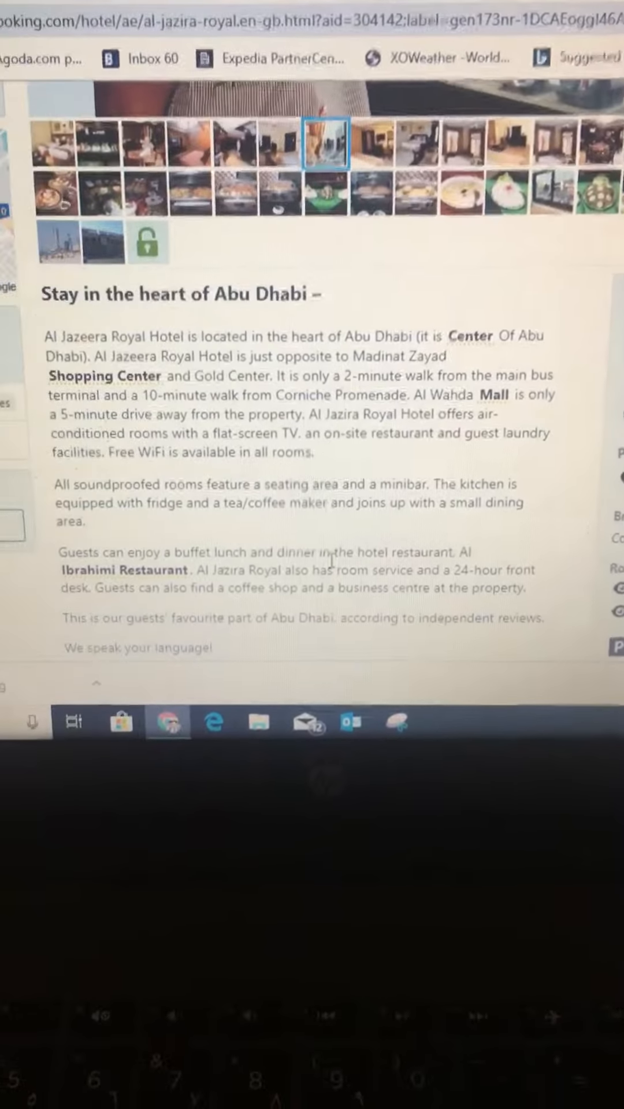
scroll("down", 3)
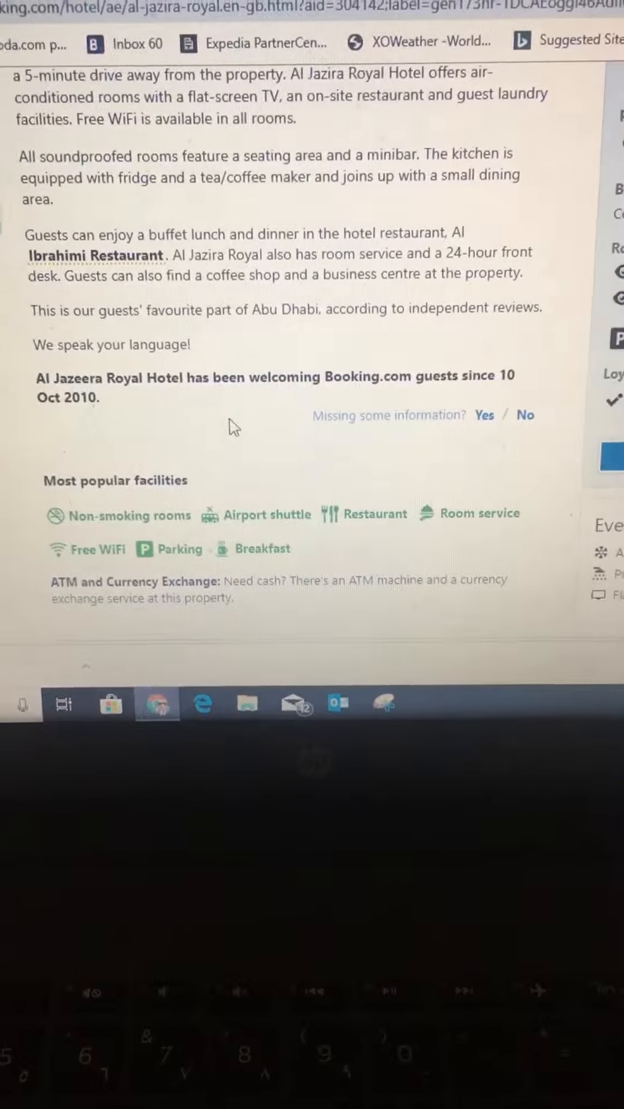
scroll("down", 3)
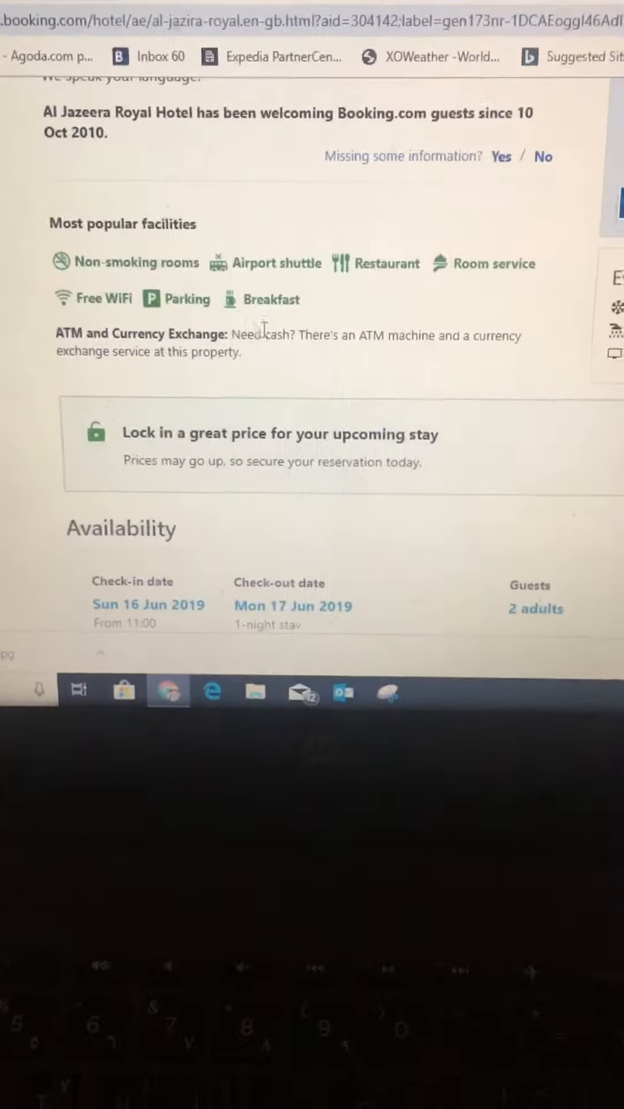
scroll("down", 3)
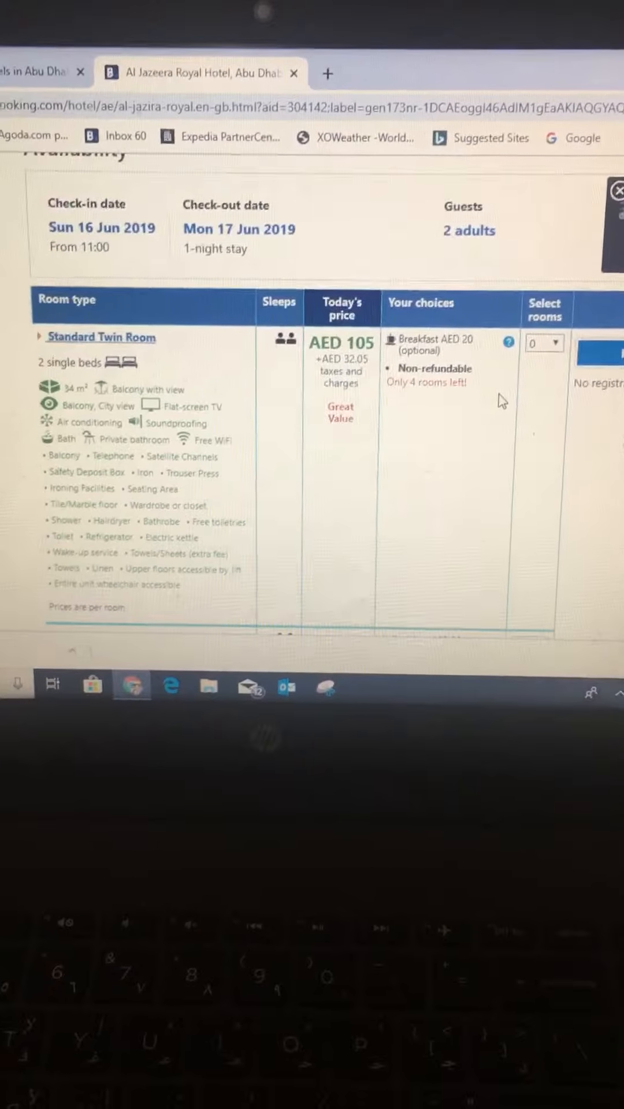
Select 1 Standard Twin Room at AED 105 and reserve it
scroll("down", 3)
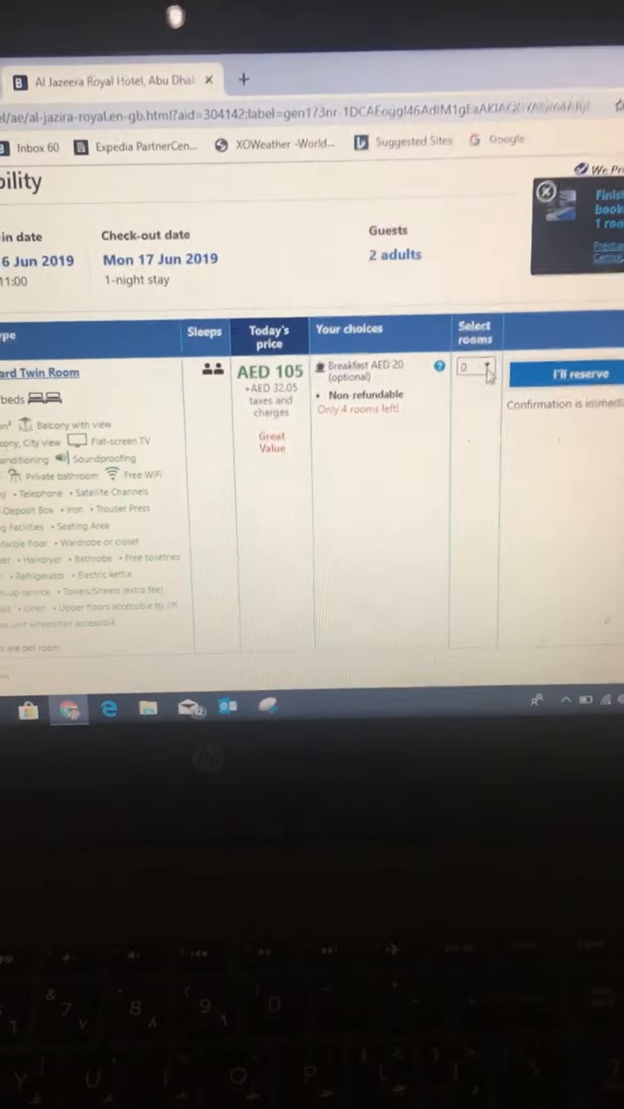
left_click(475, 367)
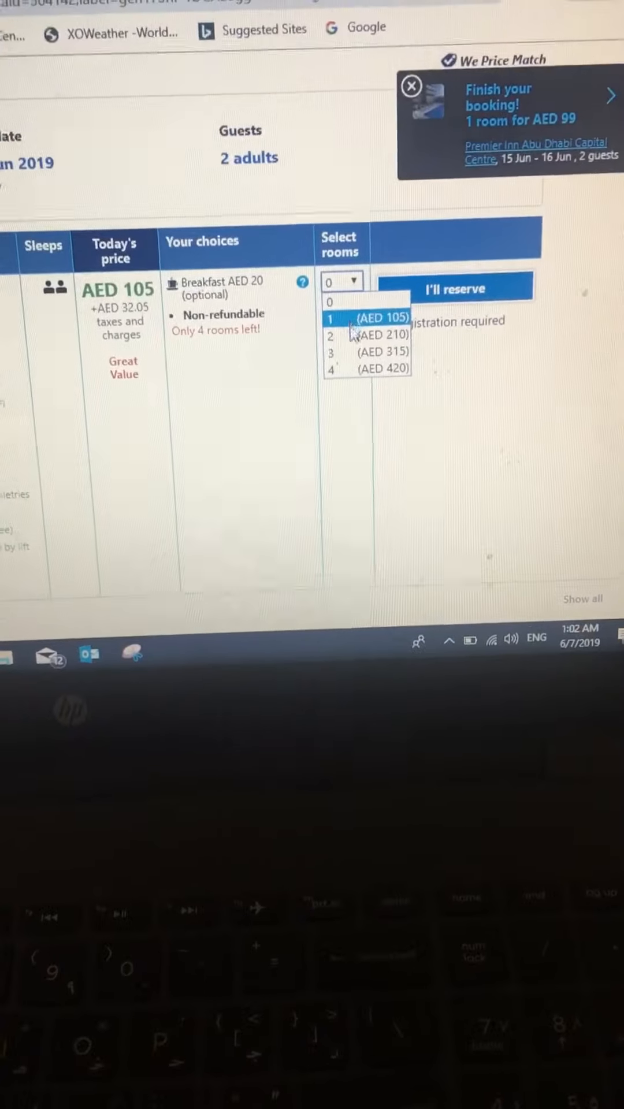
left_click(367, 319)
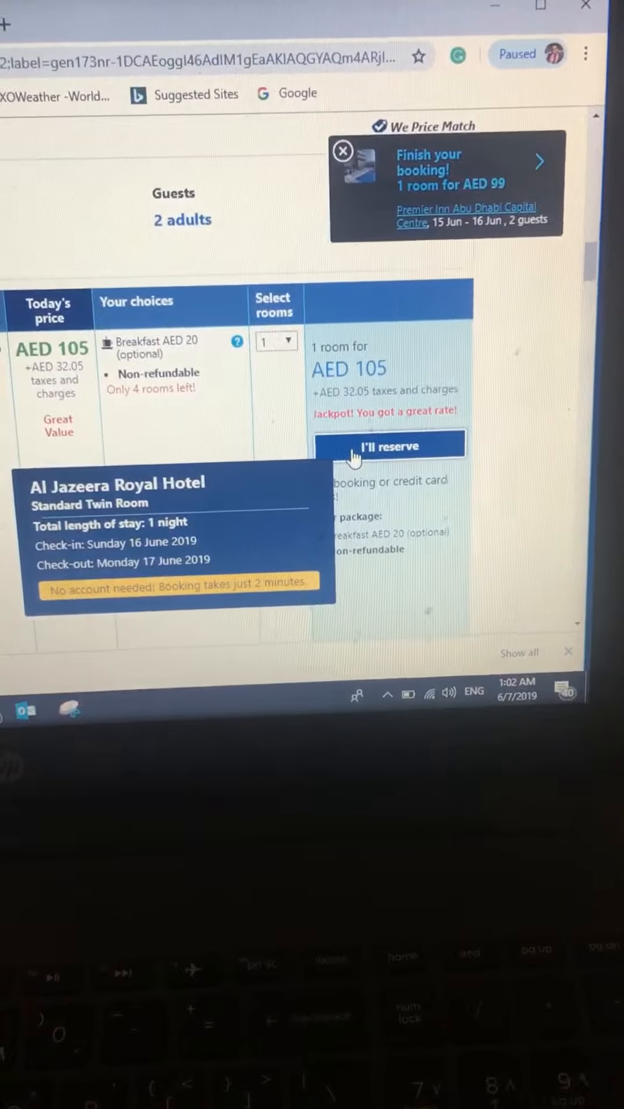
left_click(388, 446)
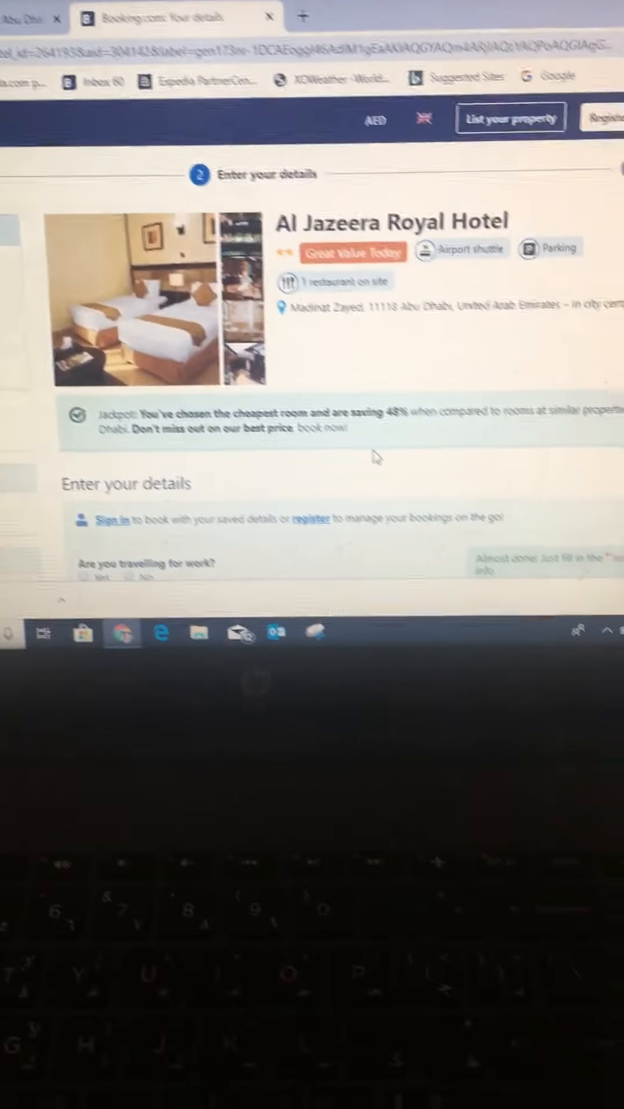
Fill in first name, last name, email address and matching confirmation email on the details form
scroll("down", 3)
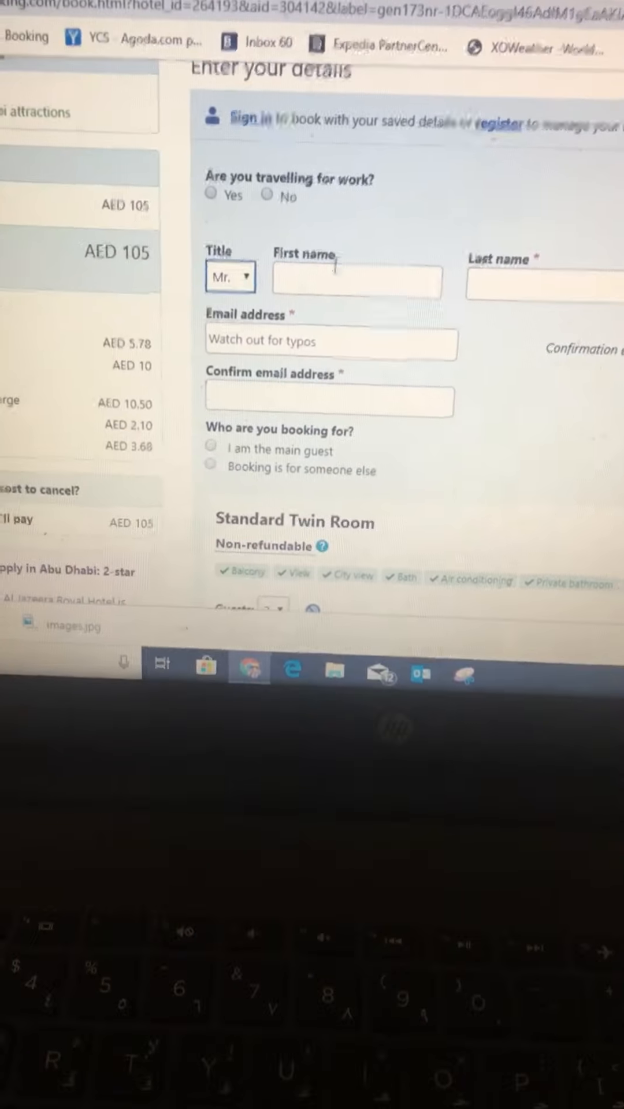
type("abd")
left_click(545, 284)
type("asd")
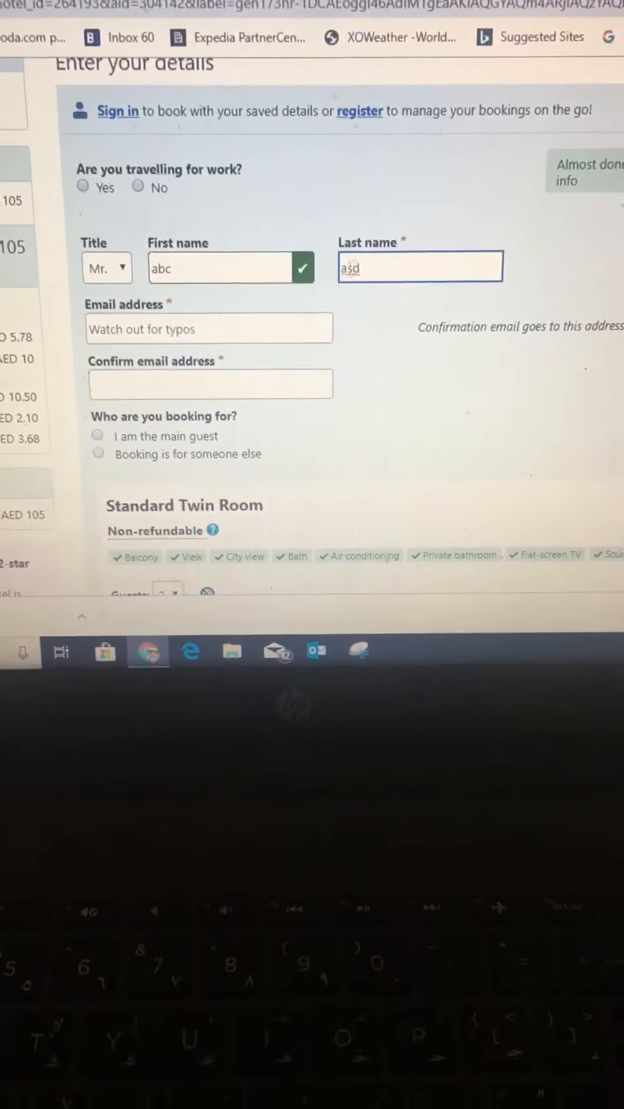
left_click(208, 336)
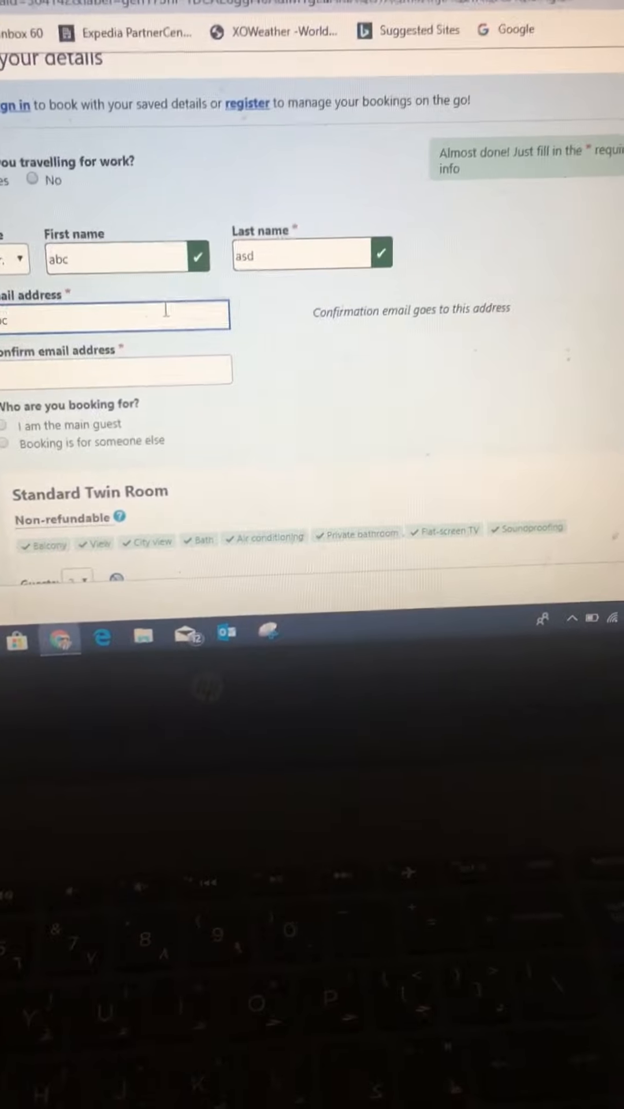
type("abd")
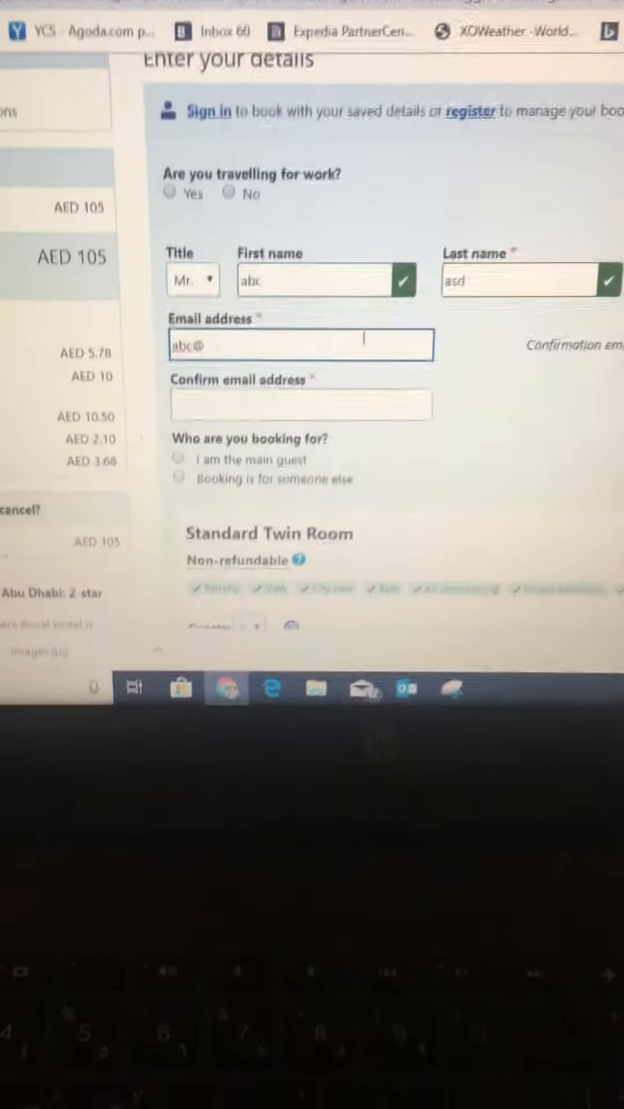
type("gmail")
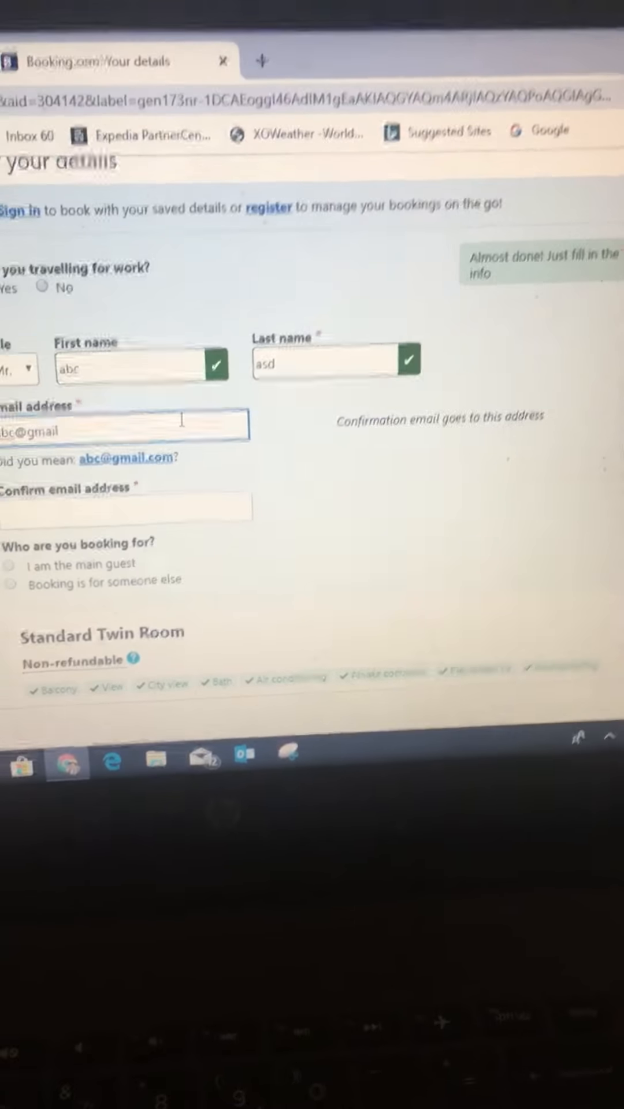
type(".com")
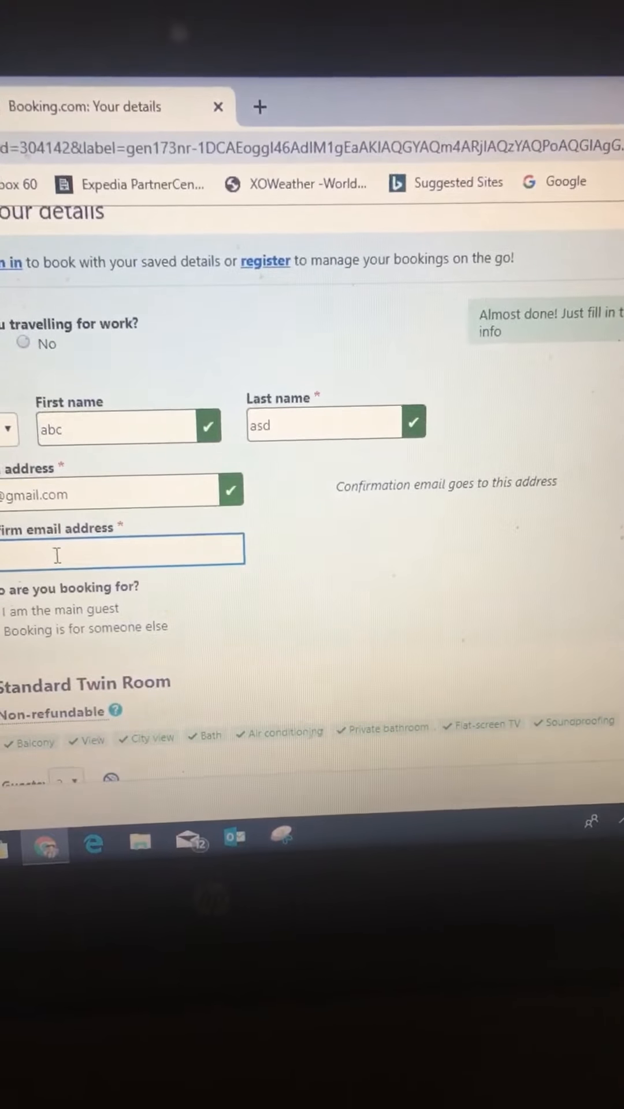
type("abd")
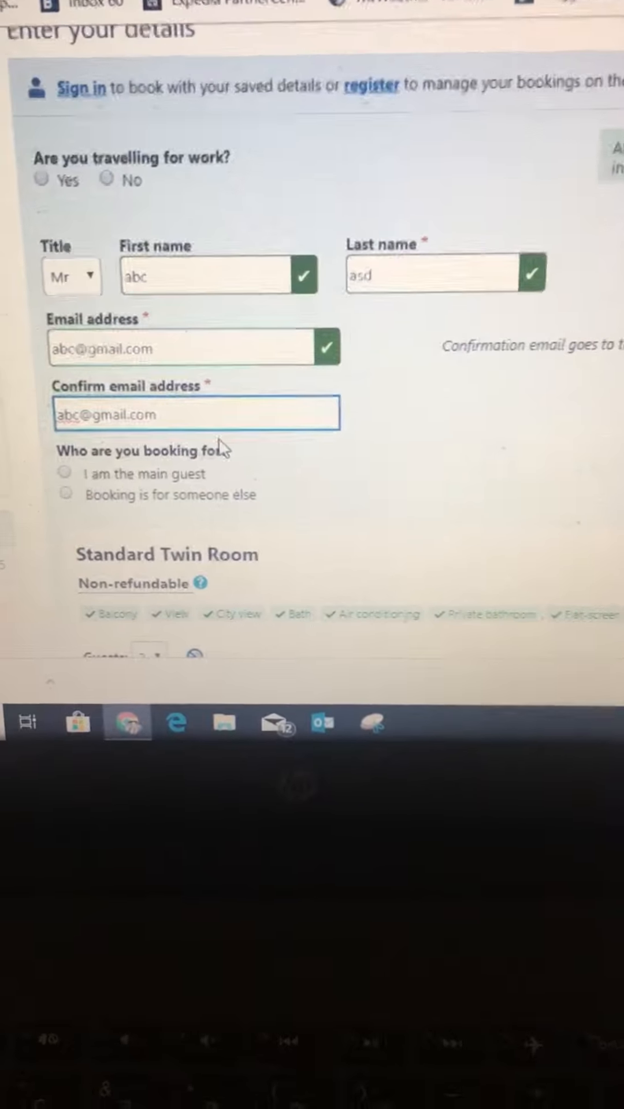
scroll("down", 3)
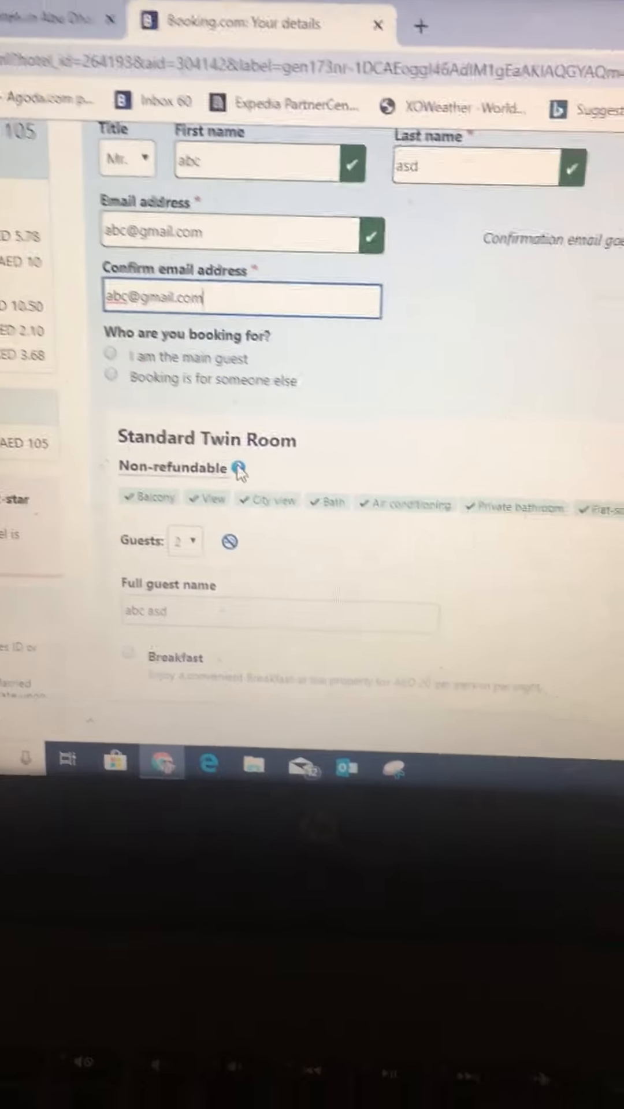
scroll("down", 3)
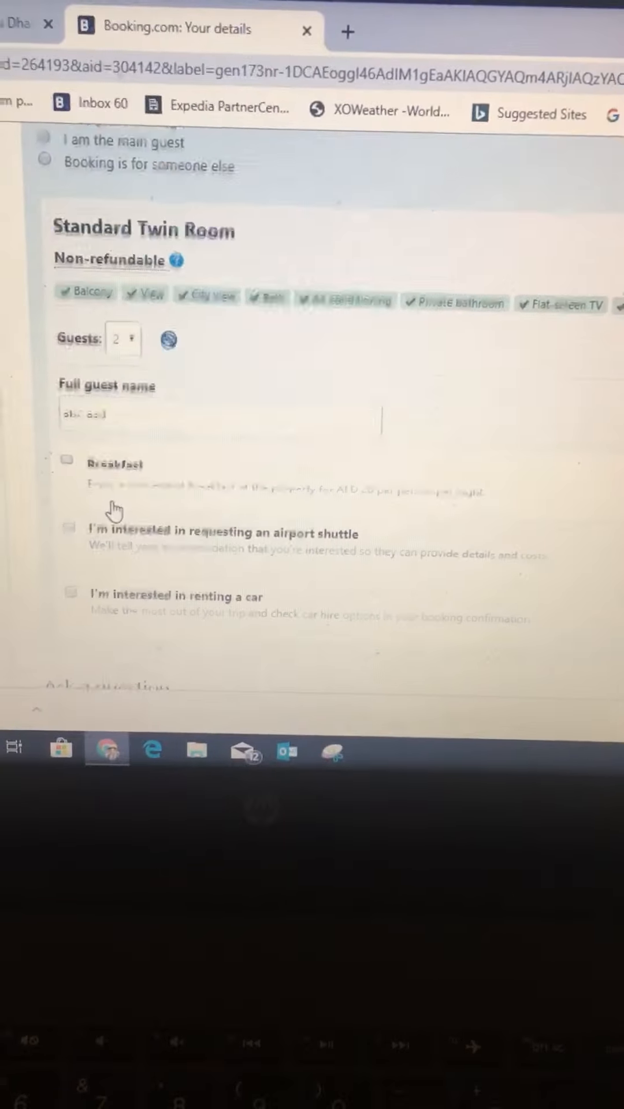
scroll("down", 3)
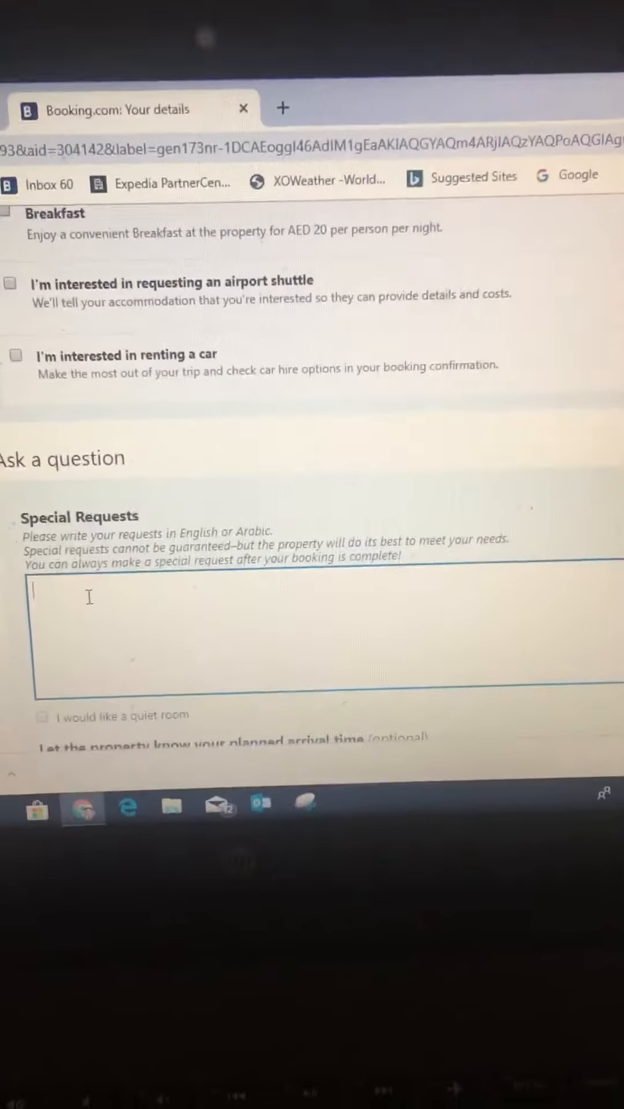
scroll("down", 3)
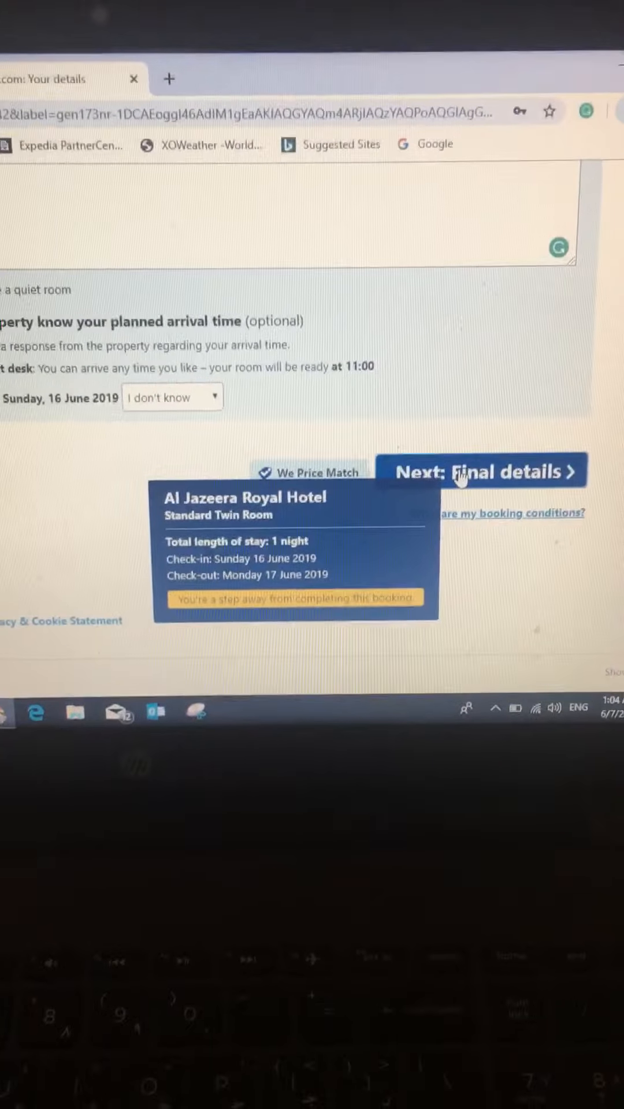
Continue to final details and enter address abc, city london and post code 36700
left_click(481, 471)
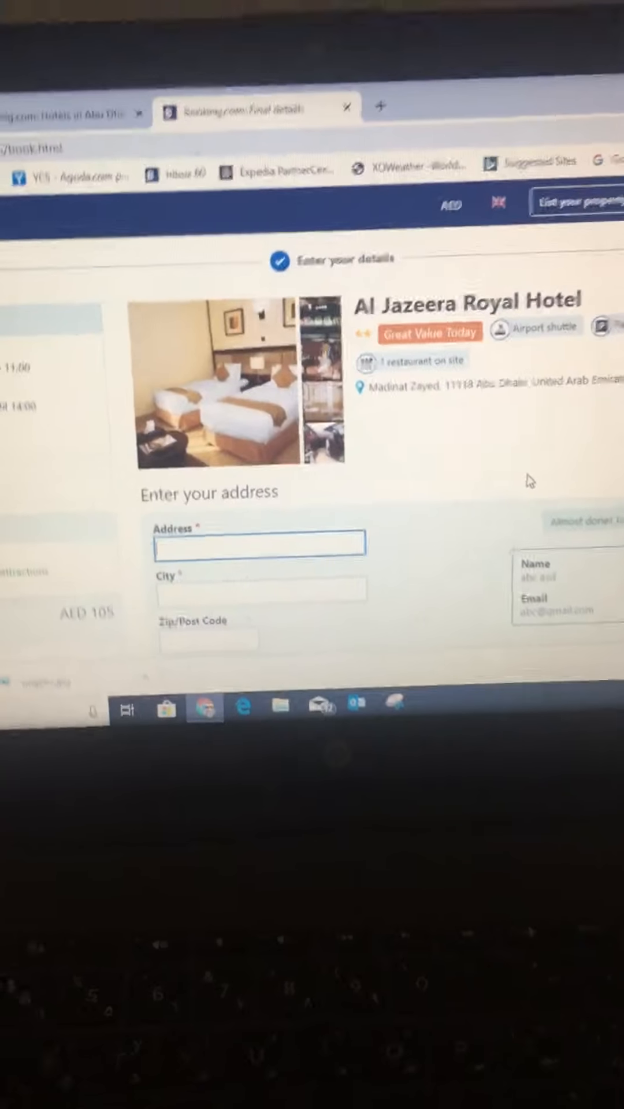
scroll("down", 3)
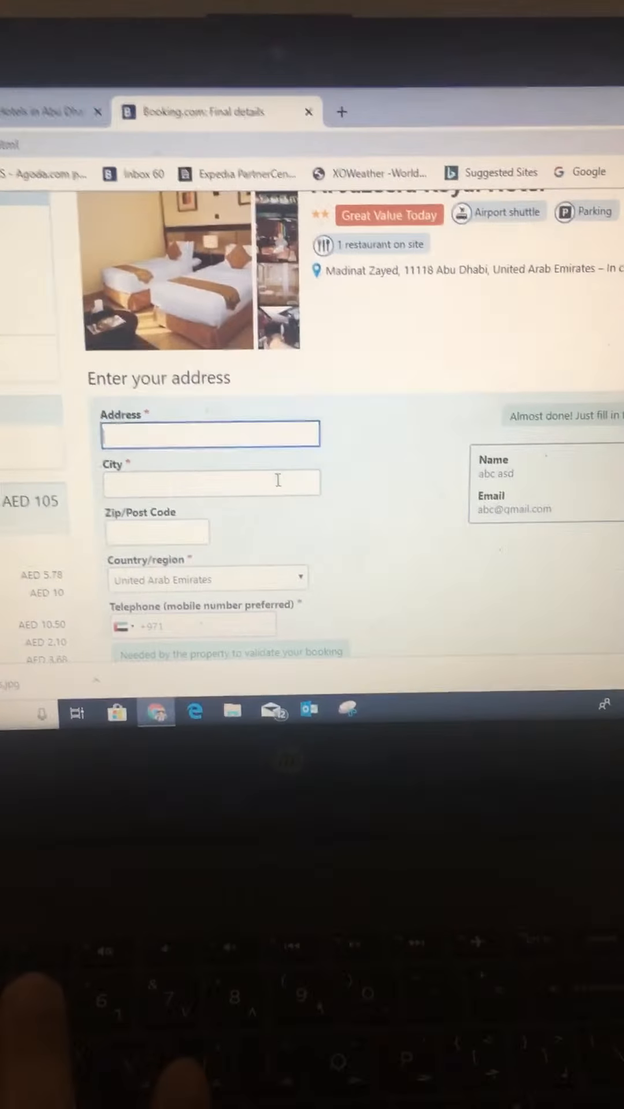
type("abc")
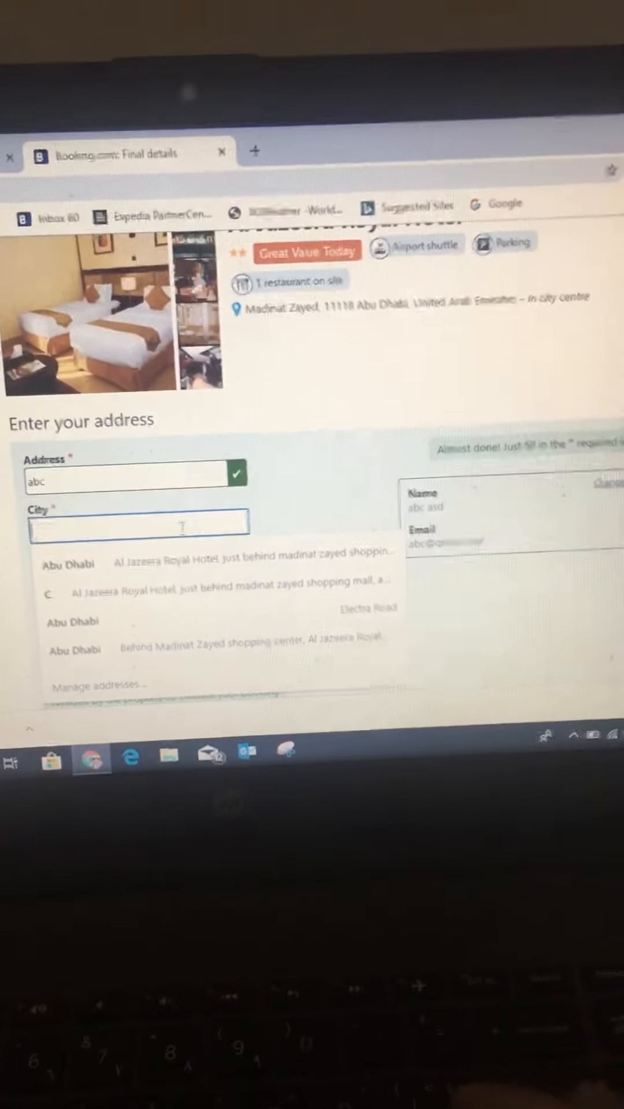
type("london")
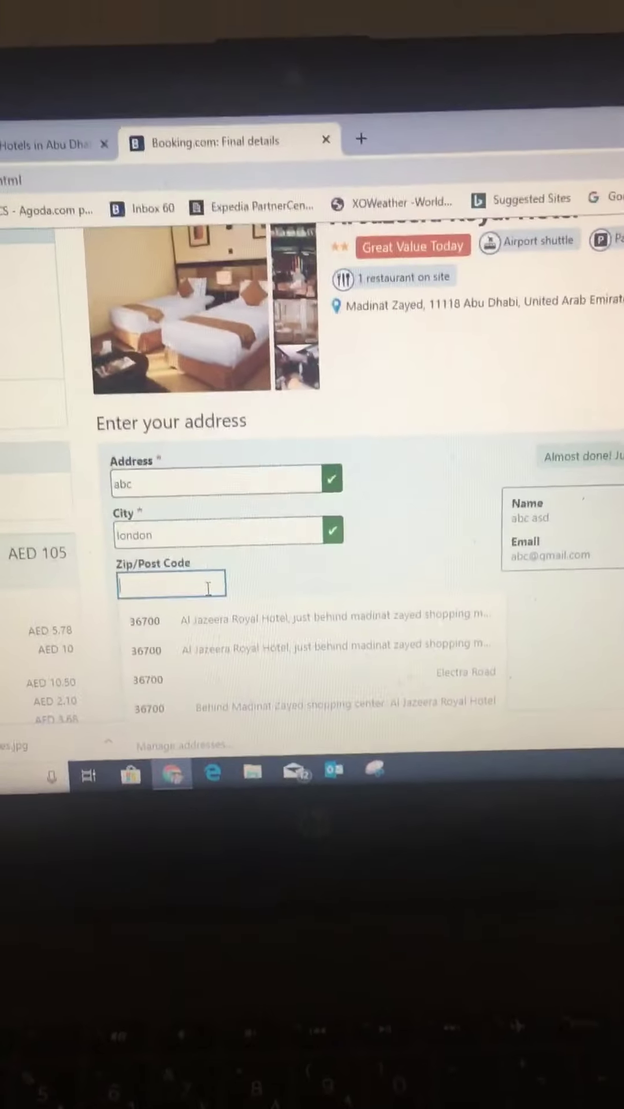
type("36700")
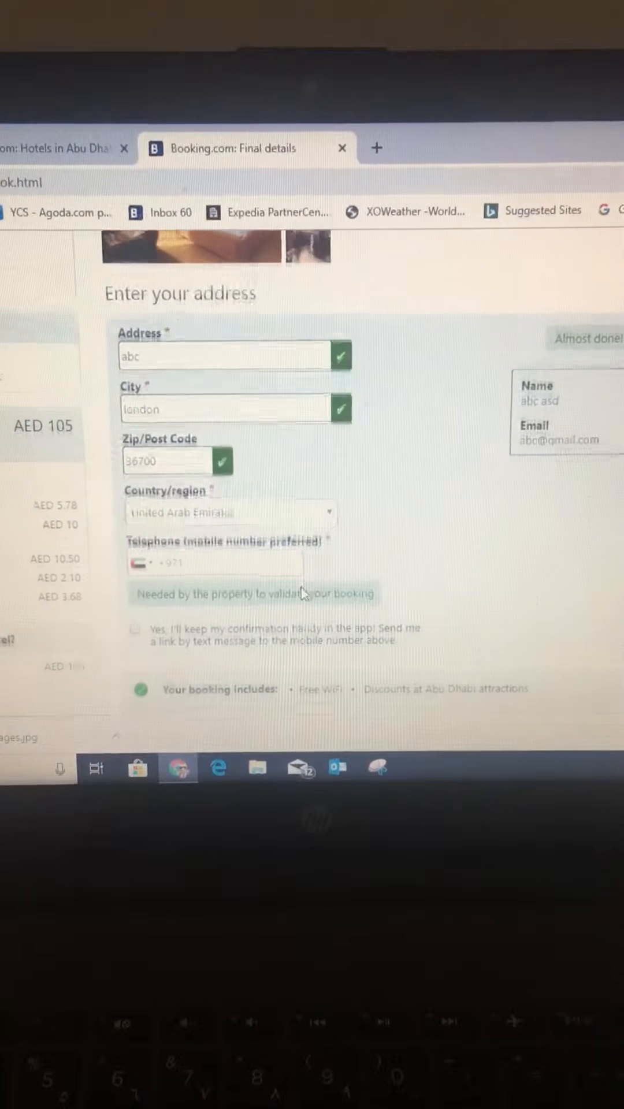
Fill the telephone field with the saved UAE mobile number from autofill
left_click(206, 563)
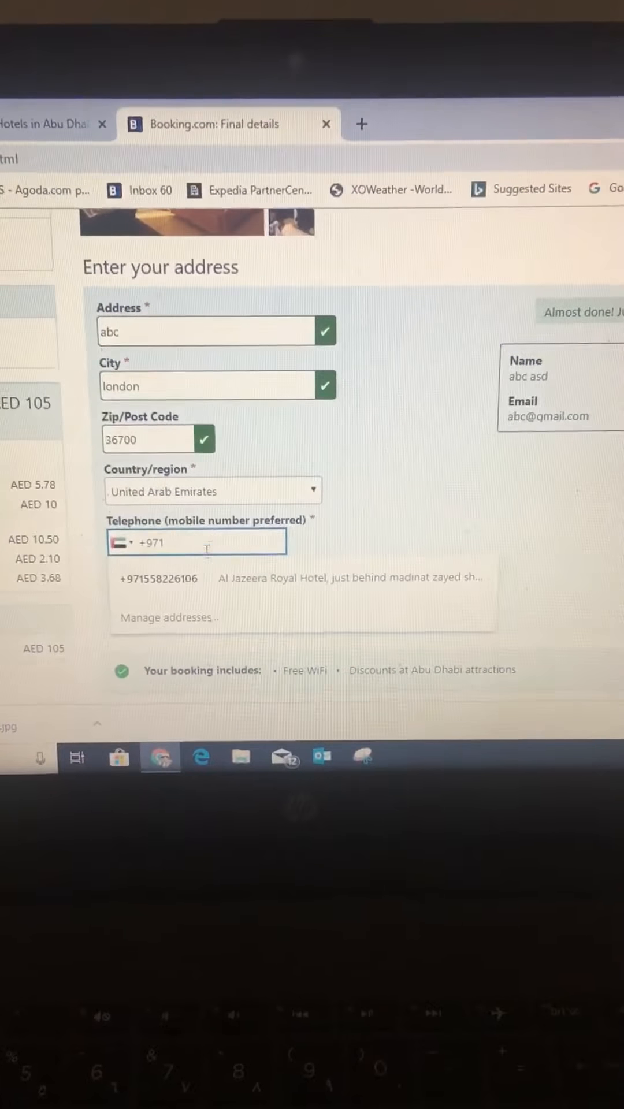
left_click(160, 579)
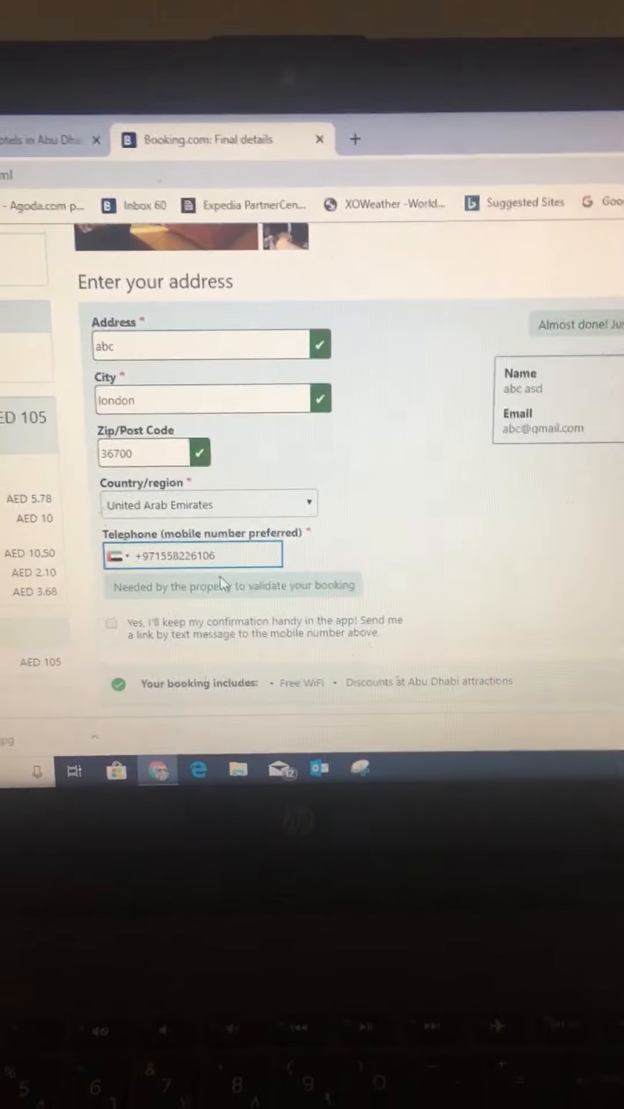
scroll("down", 3)
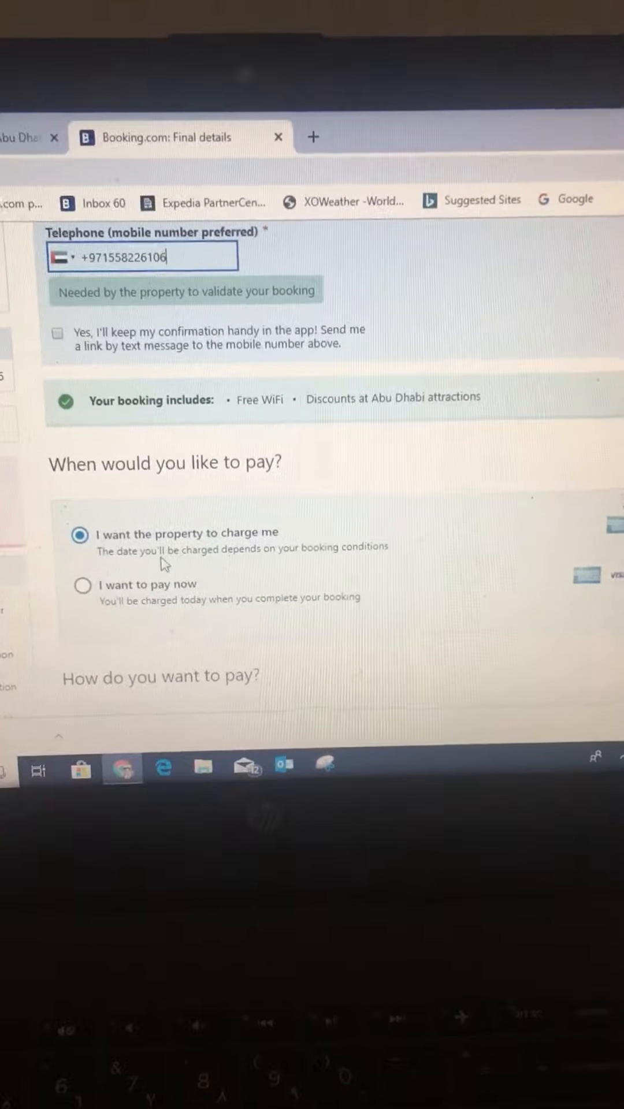
scroll("down", 3)
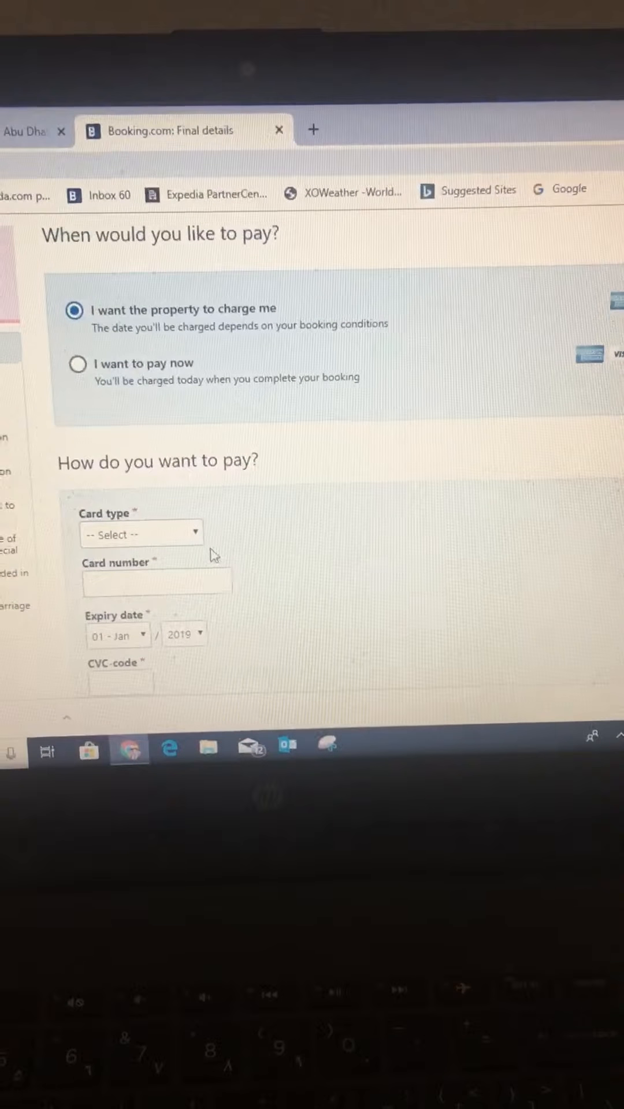
scroll("down", 3)
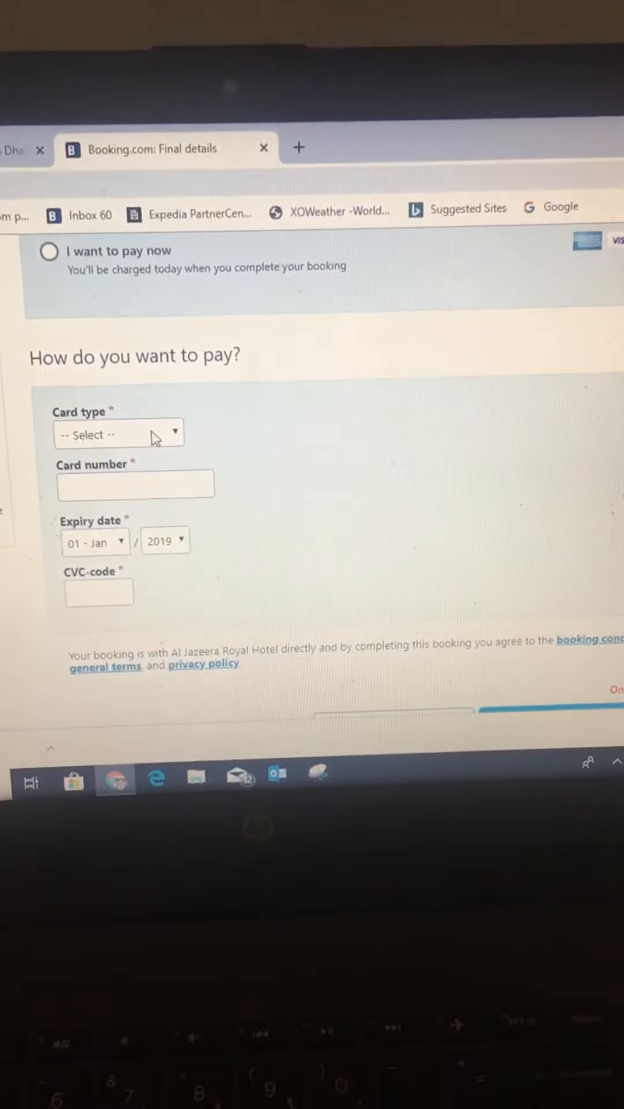
left_click(119, 433)
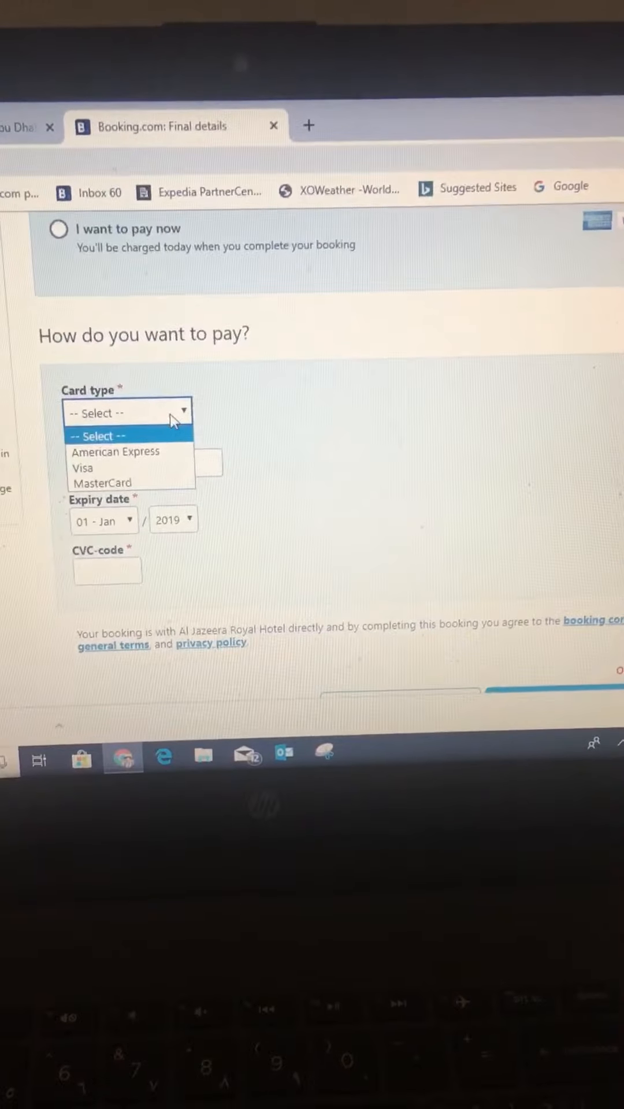
mouse_move(81, 457)
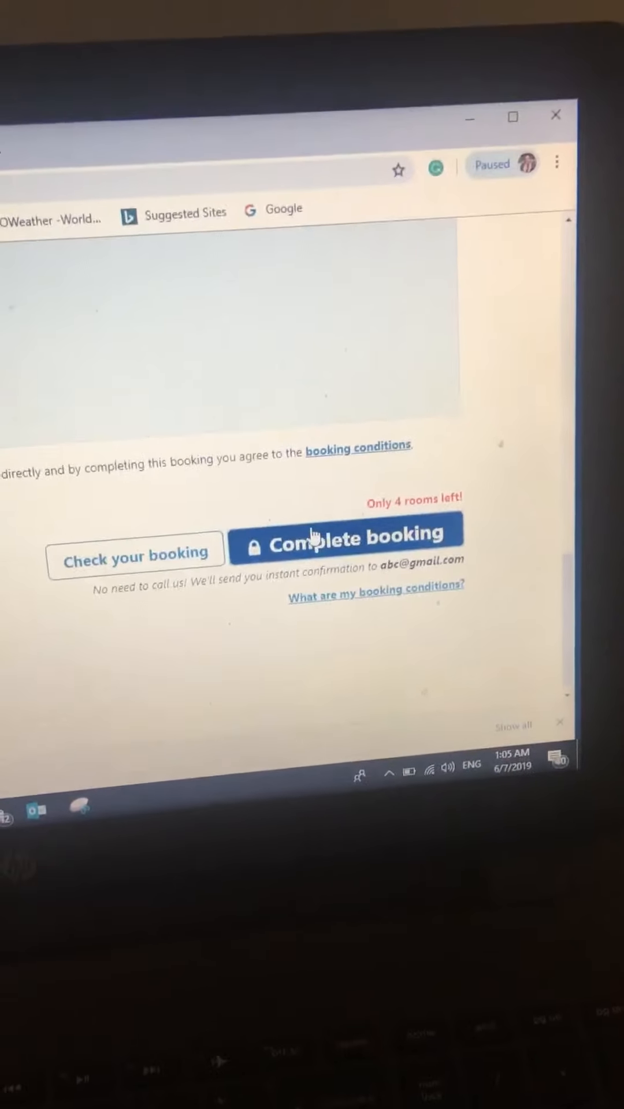
Attempt Complete booking twice, get the missing card details error, then return to the Google tab
left_click(344, 538)
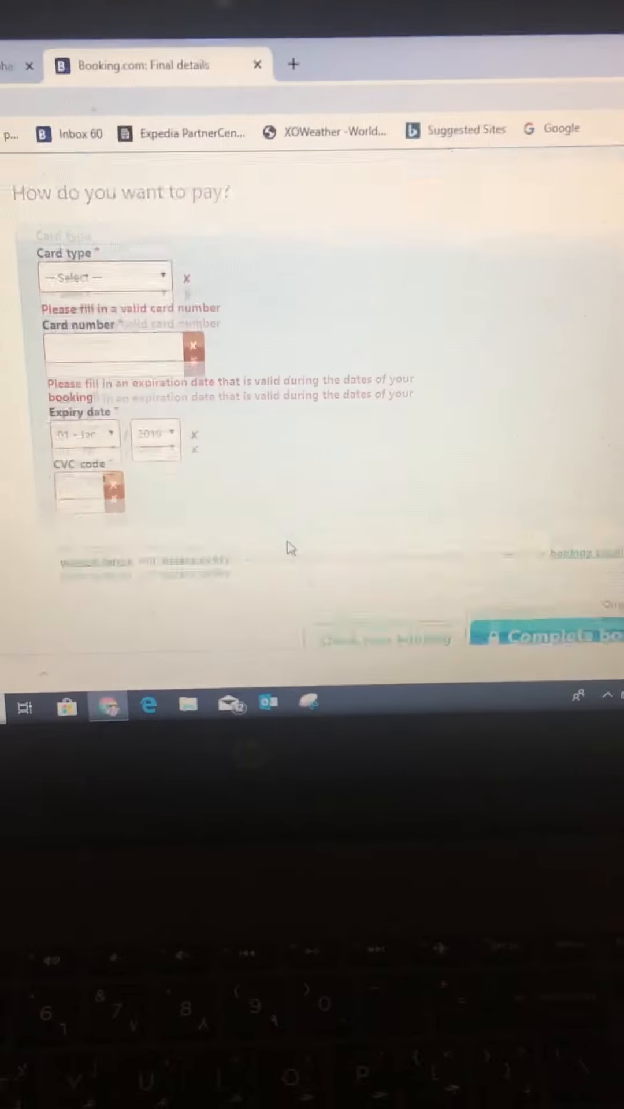
scroll("down", 3)
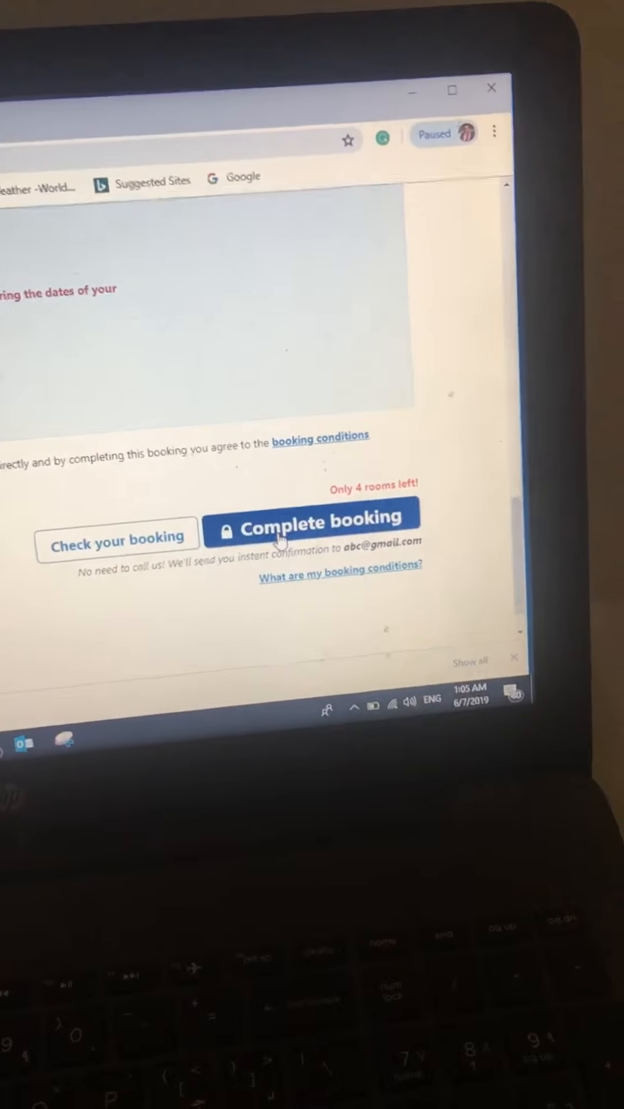
left_click(313, 522)
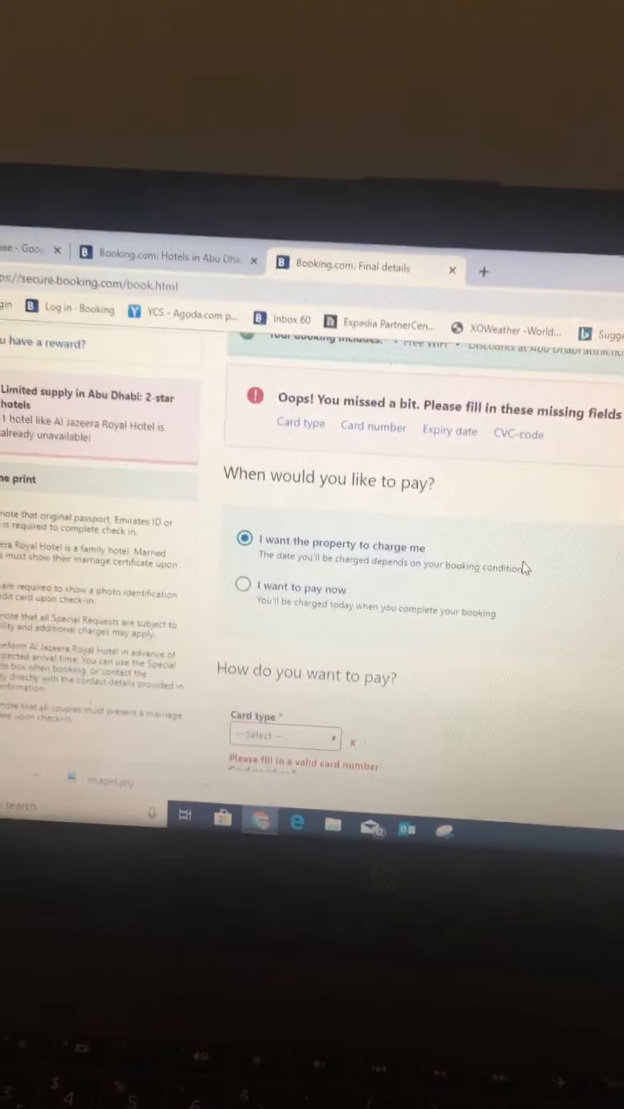
scroll("up", 3)
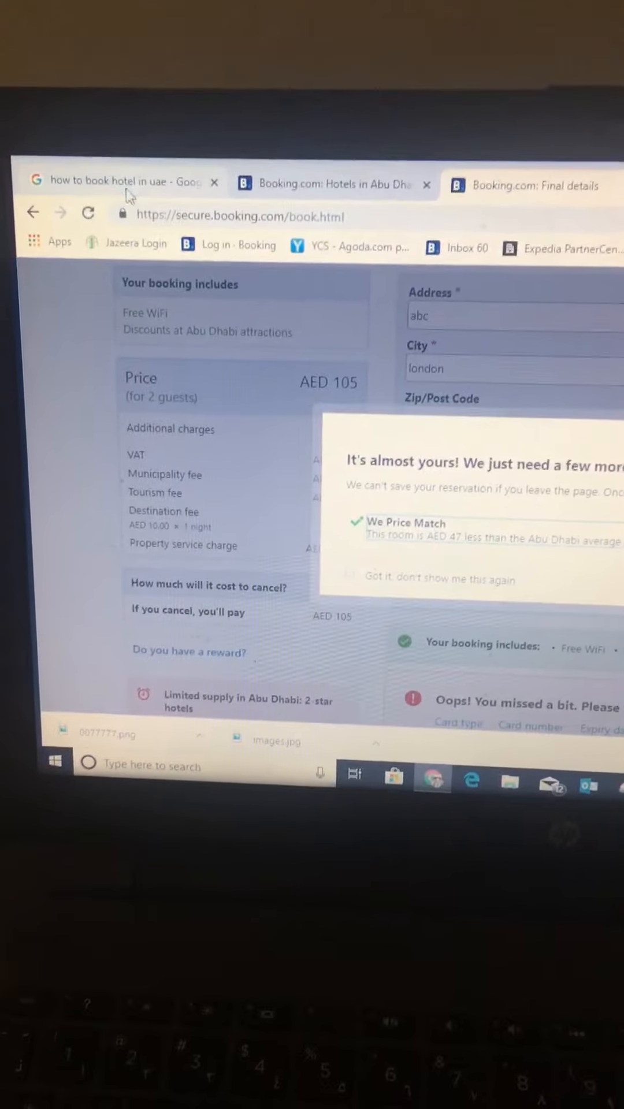
left_click(120, 183)
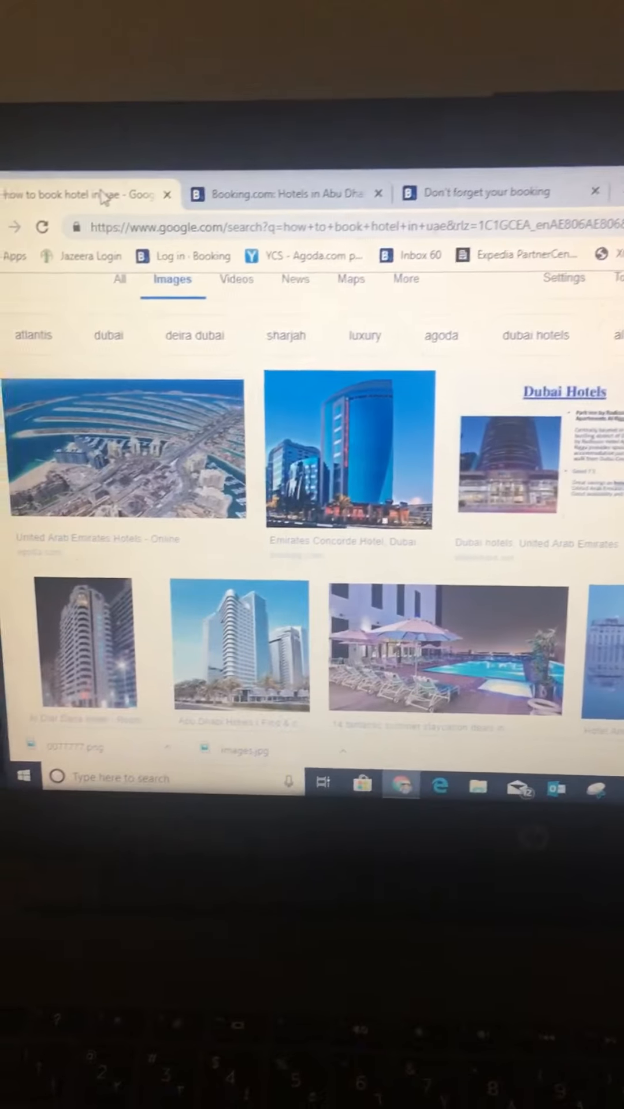